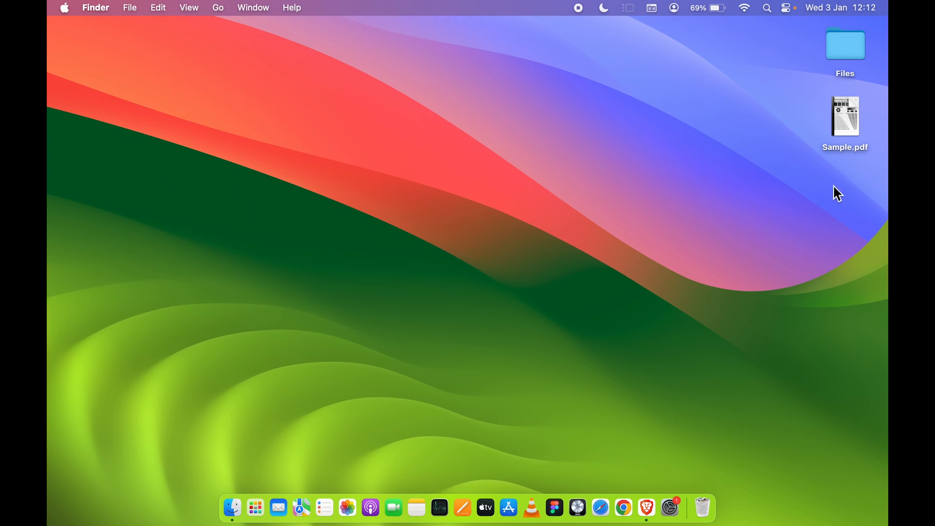
Step: Open Sample.pdf from the desktop in Preview and bring up the File menu for export
click(844, 116)
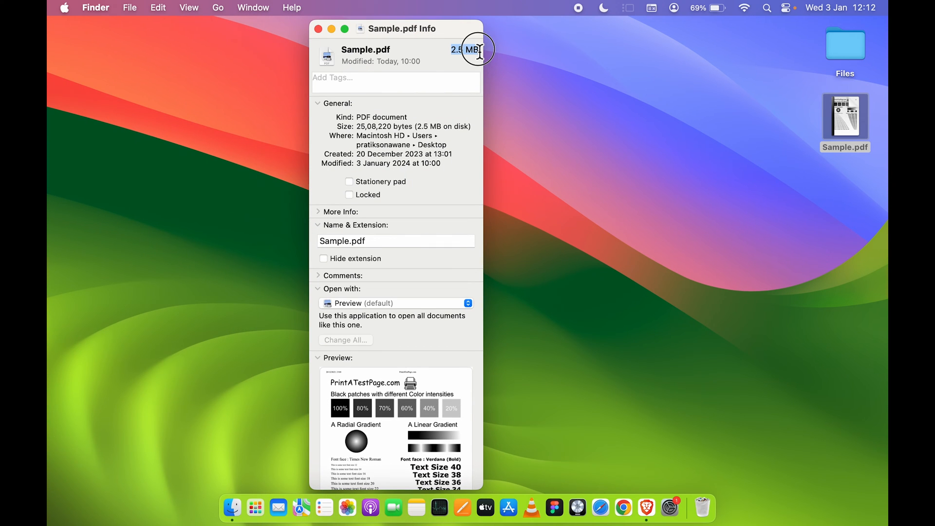
click(317, 28)
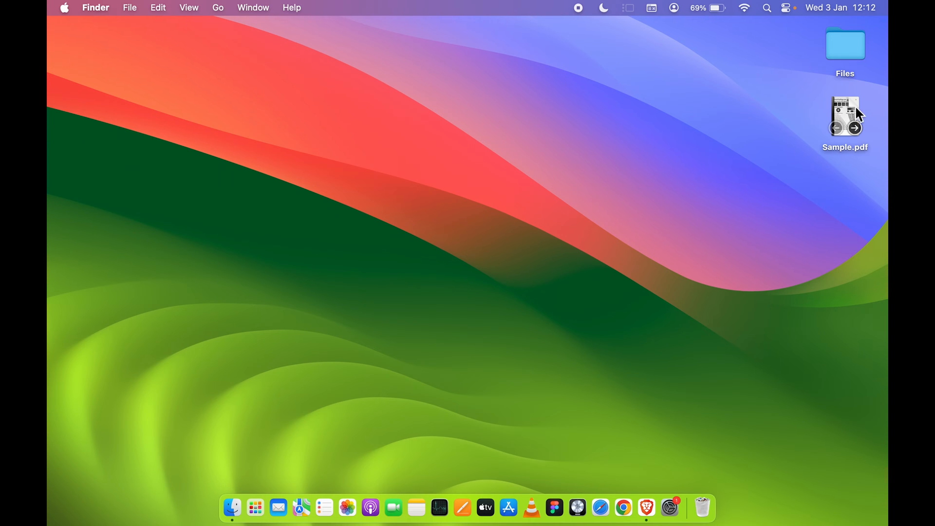
click(845, 119)
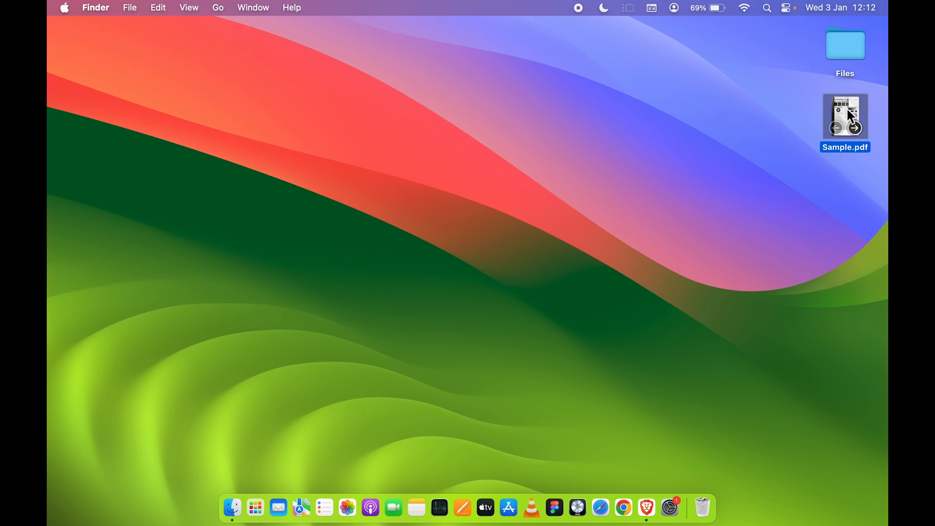
double_click(844, 115)
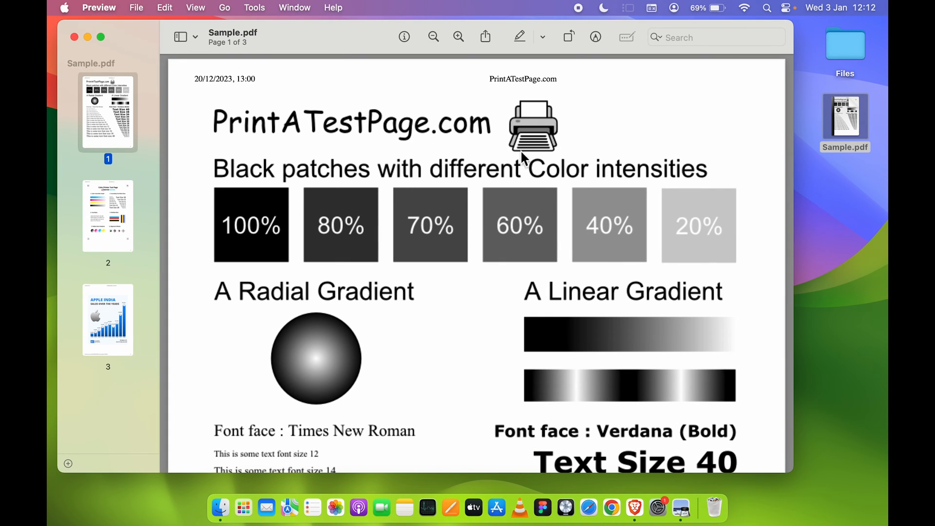
mouse_move(137, 8)
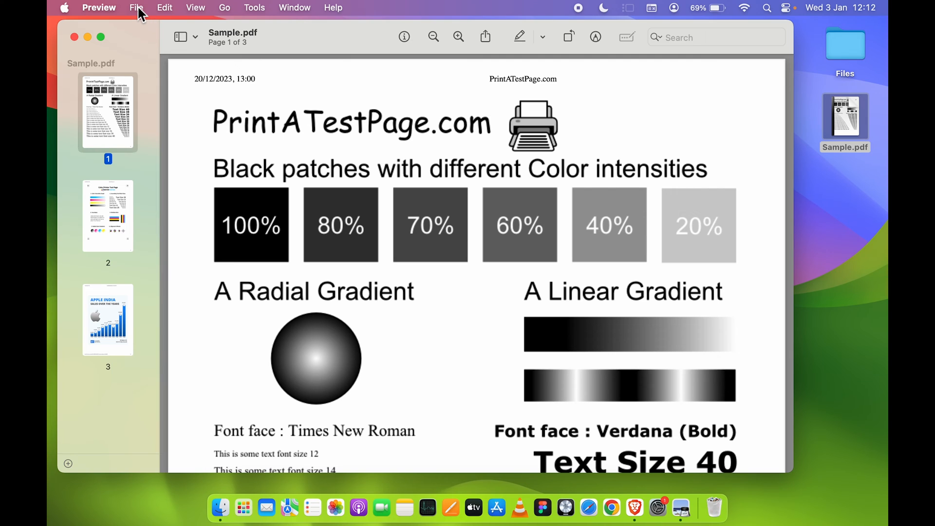
click(136, 7)
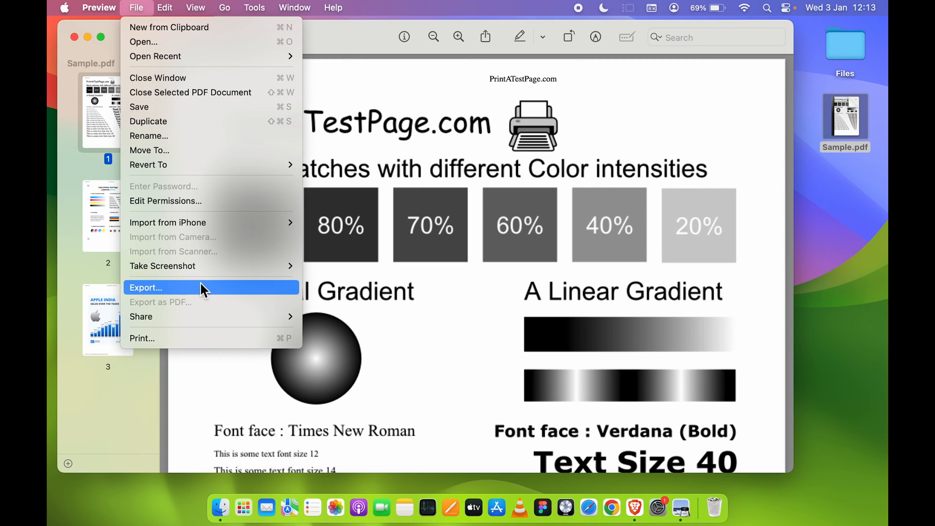
mouse_move(142, 312)
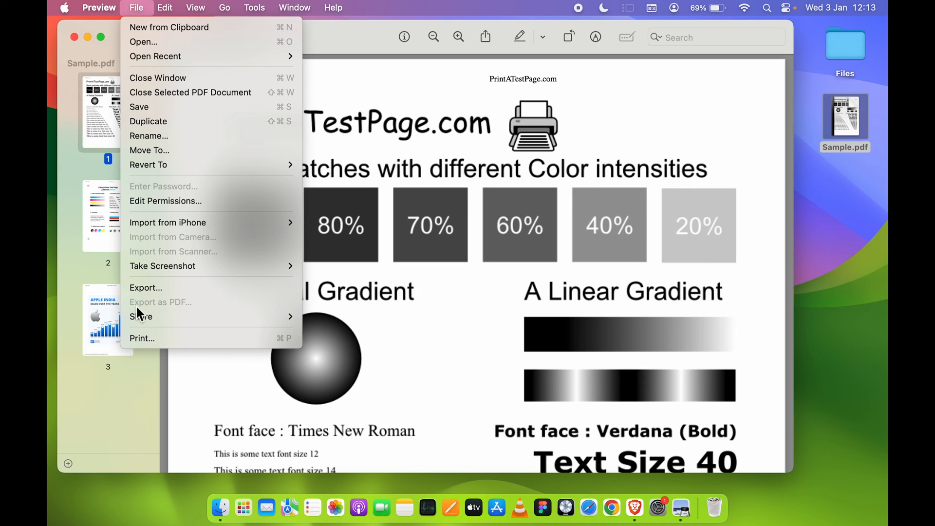
mouse_move(176, 313)
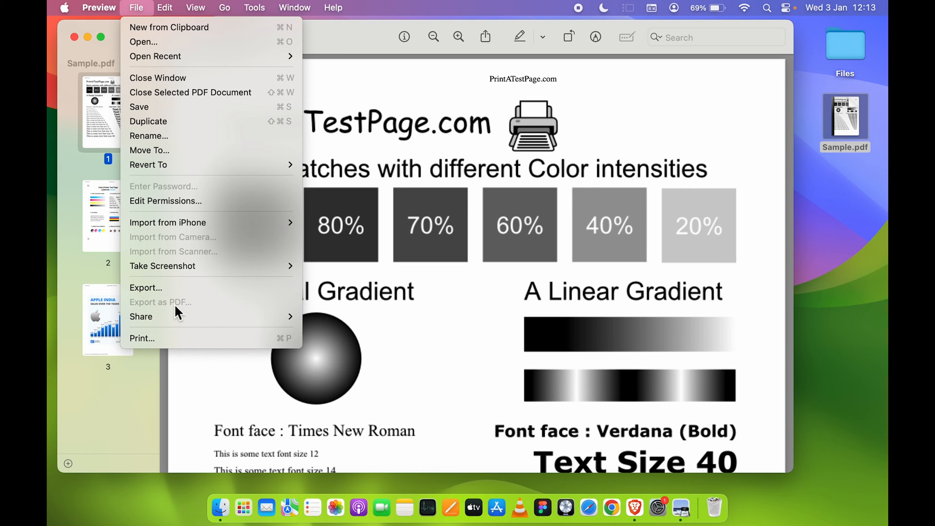
mouse_move(145, 288)
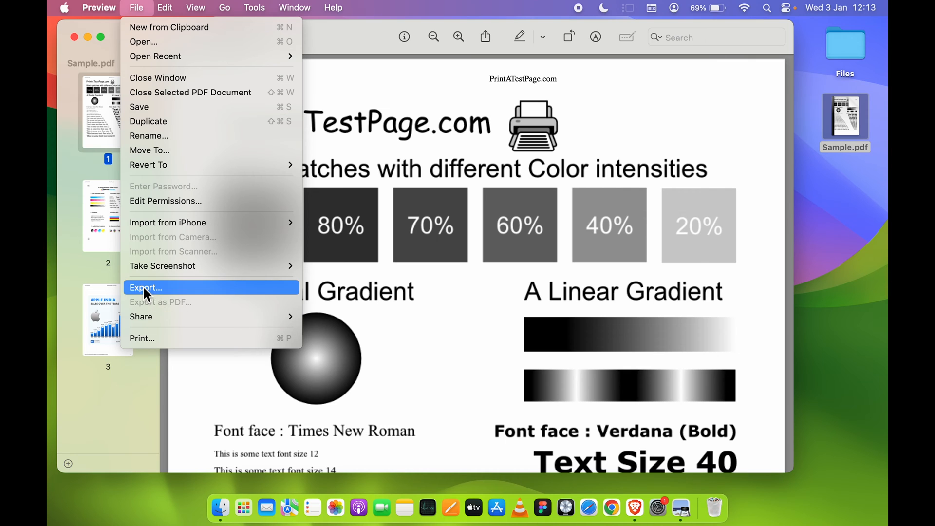
Step: Start a PDF export named Test, keeping the desktop as the save location
click(145, 287)
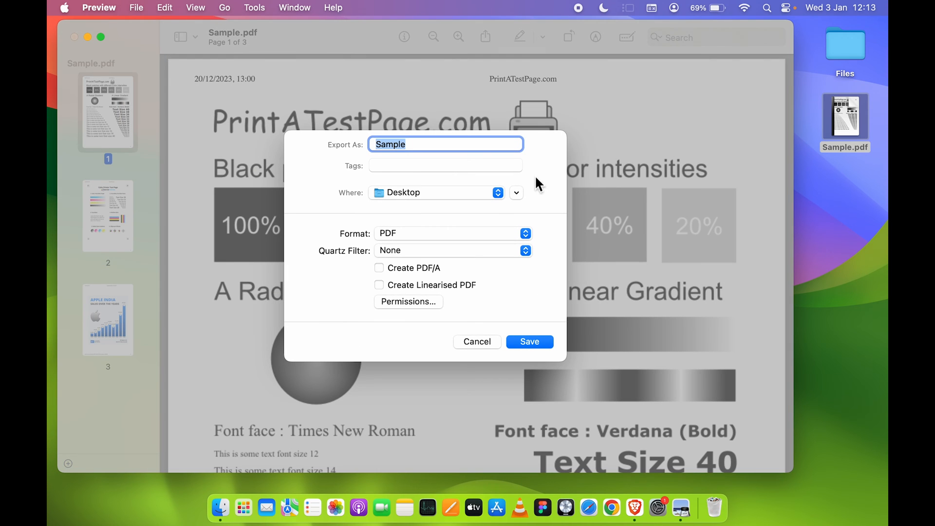
text(Test 1)
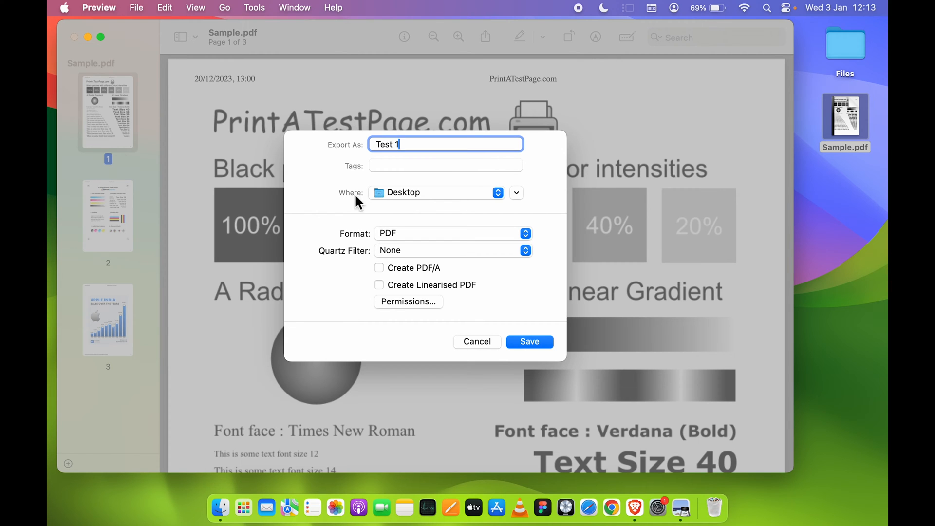
click(497, 192)
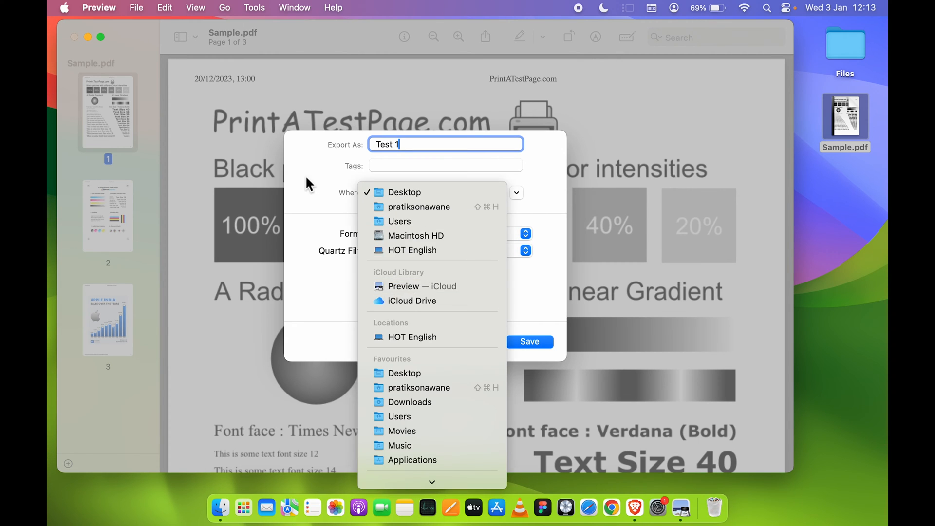
click(404, 192)
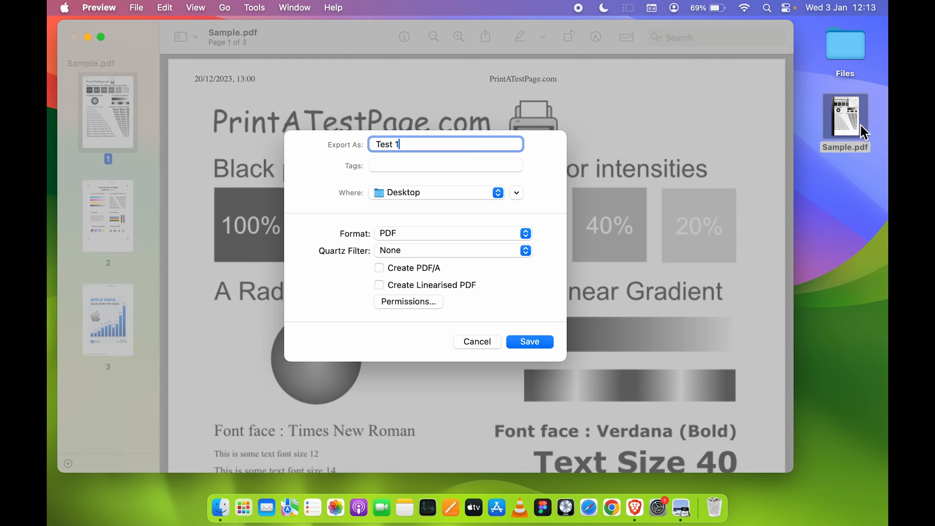
mouse_move(363, 259)
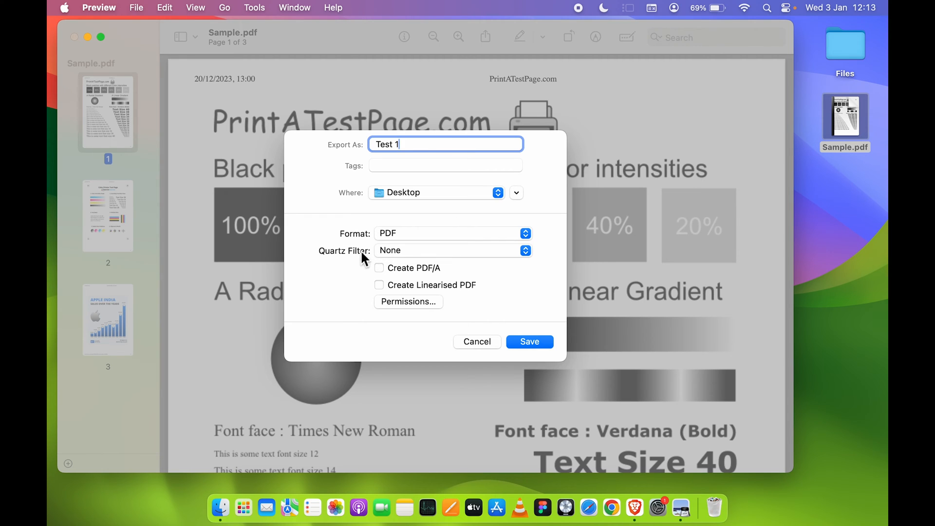
mouse_move(419, 241)
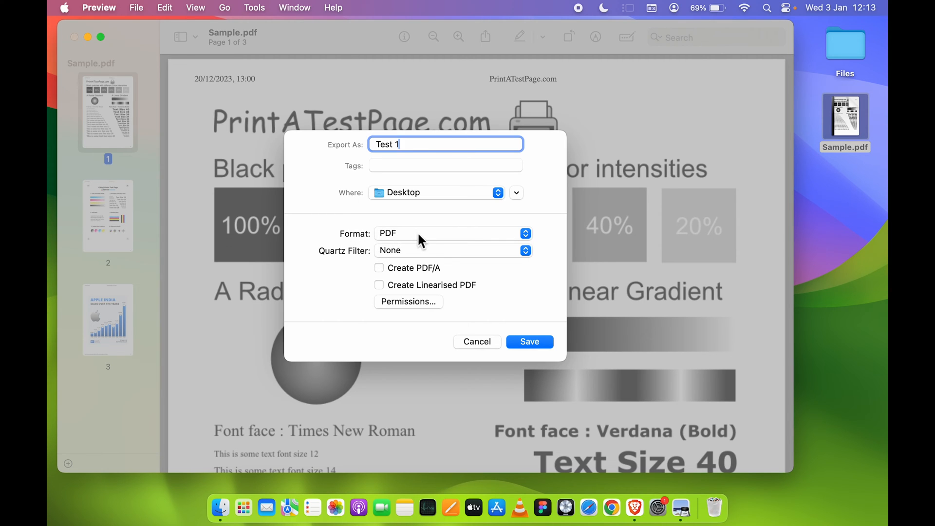
mouse_move(509, 255)
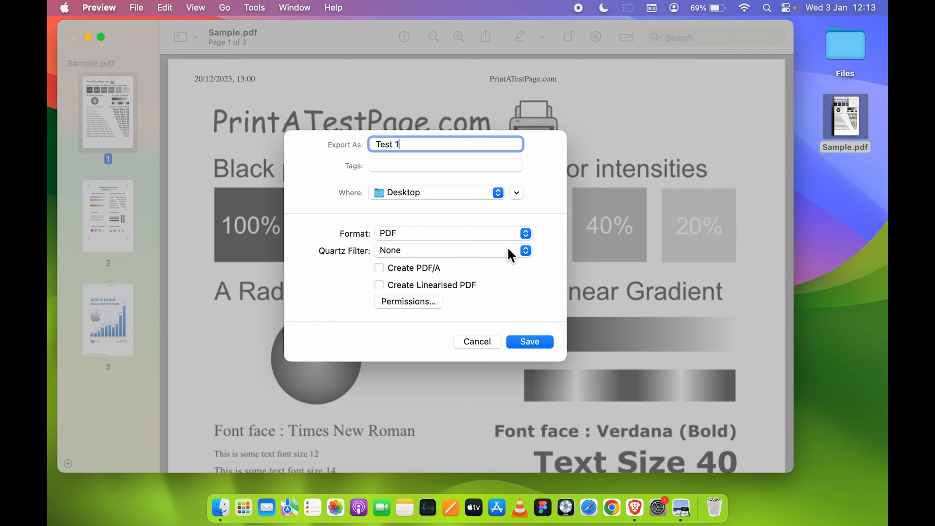
Step: Set the export's Quartz Filter to Reduce File Size
click(524, 250)
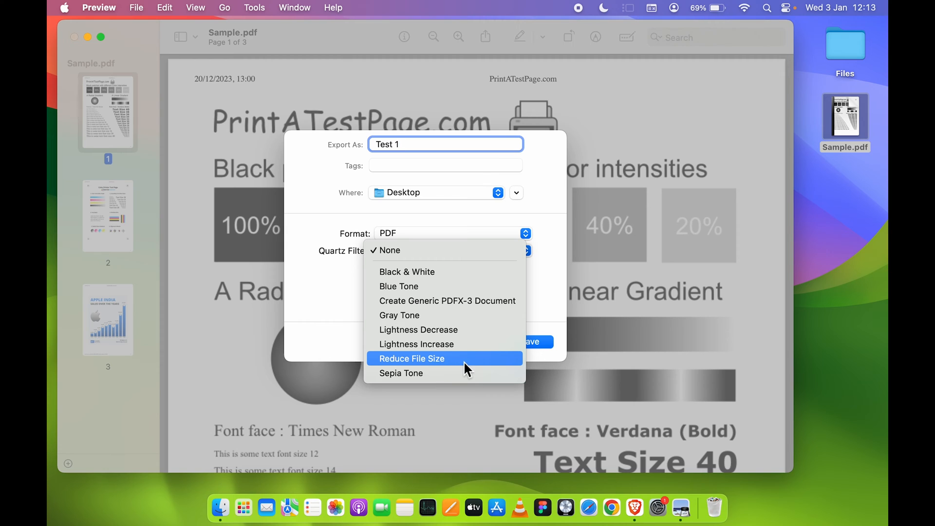
click(411, 358)
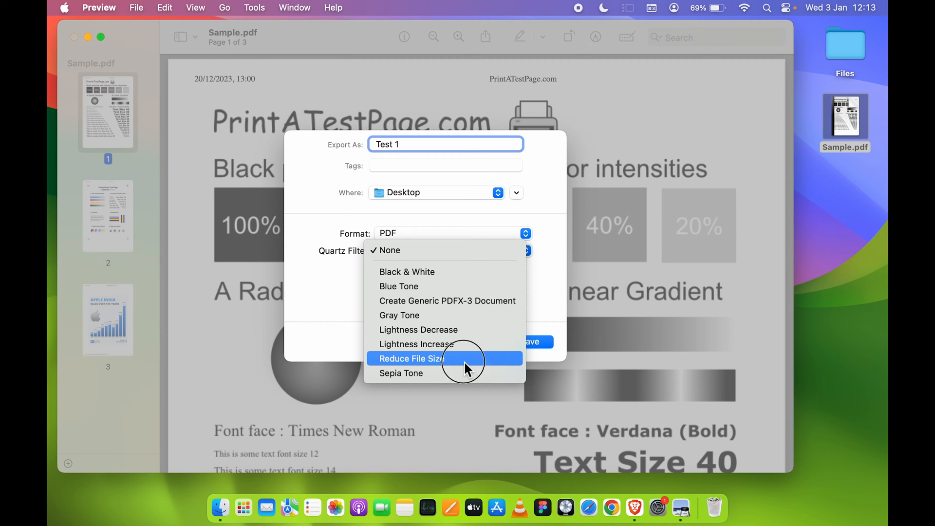
click(411, 359)
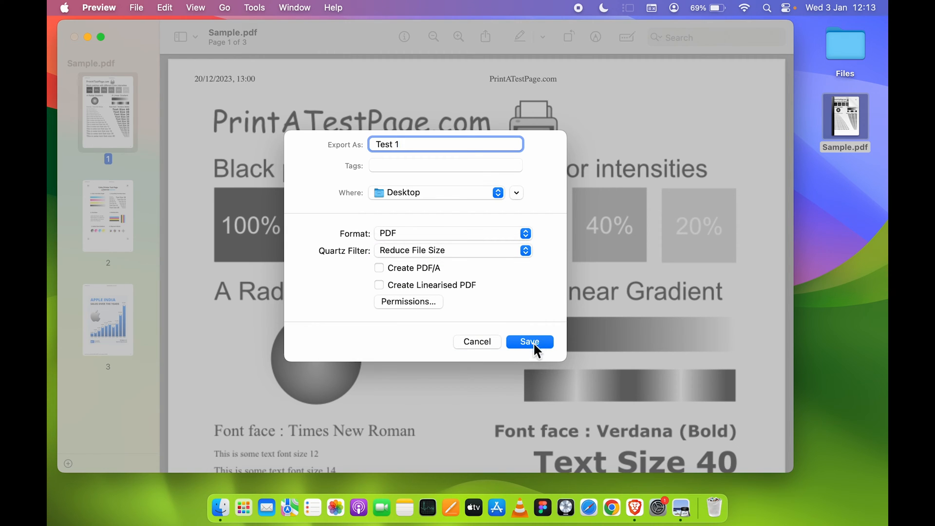
Step: Save Test 1 to the desktop and compare its 526 KB size with Sample.pdf's 2.5 MB via Get Info
click(527, 342)
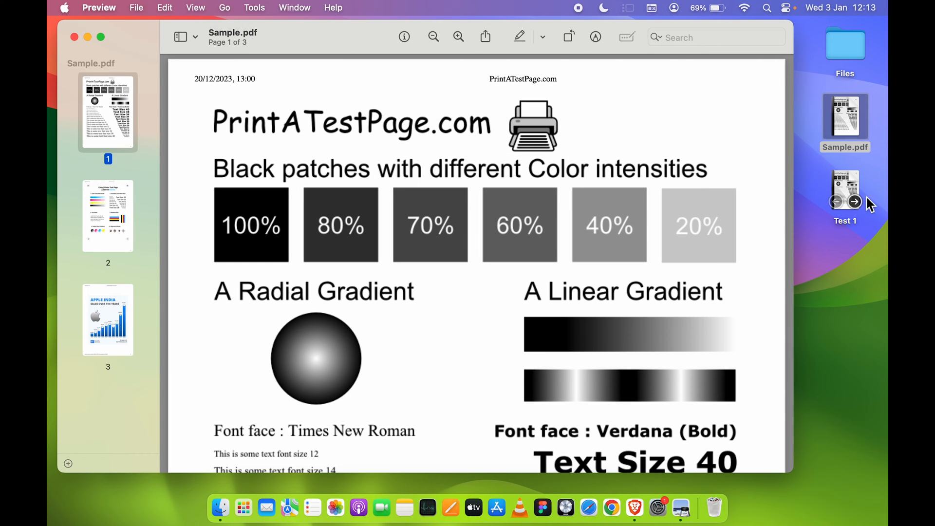
mouse_move(131, 24)
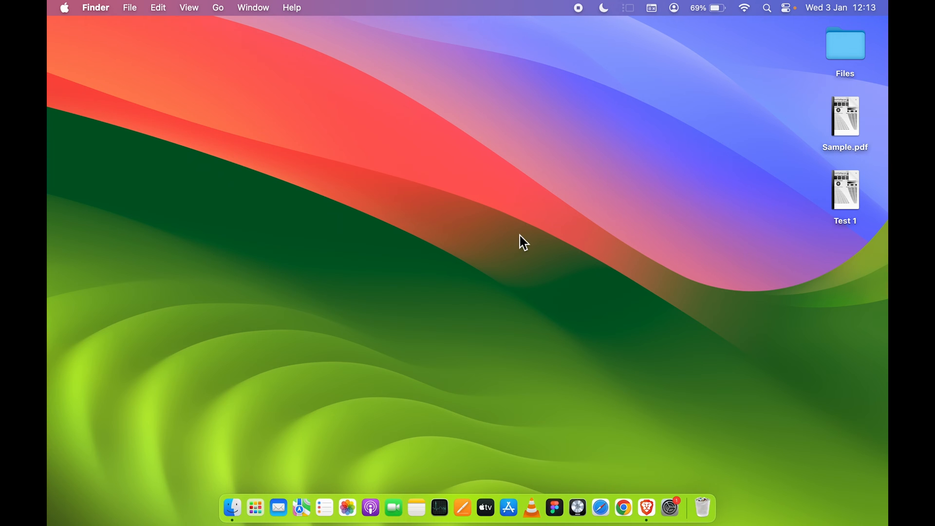
click(844, 190)
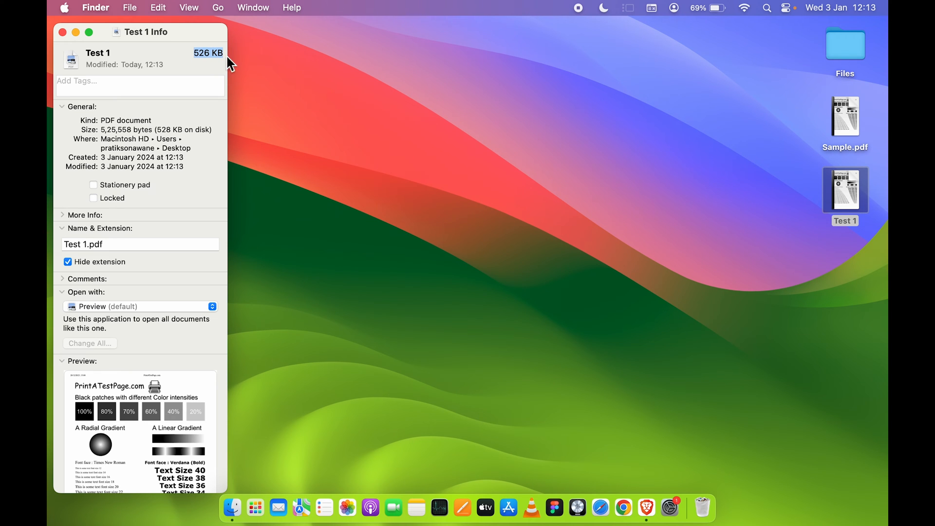
click(63, 32)
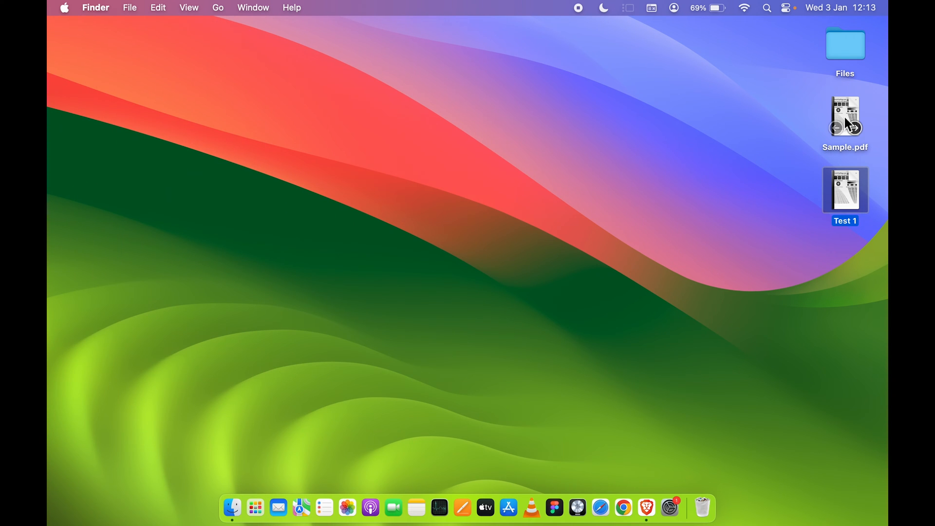
click(845, 119)
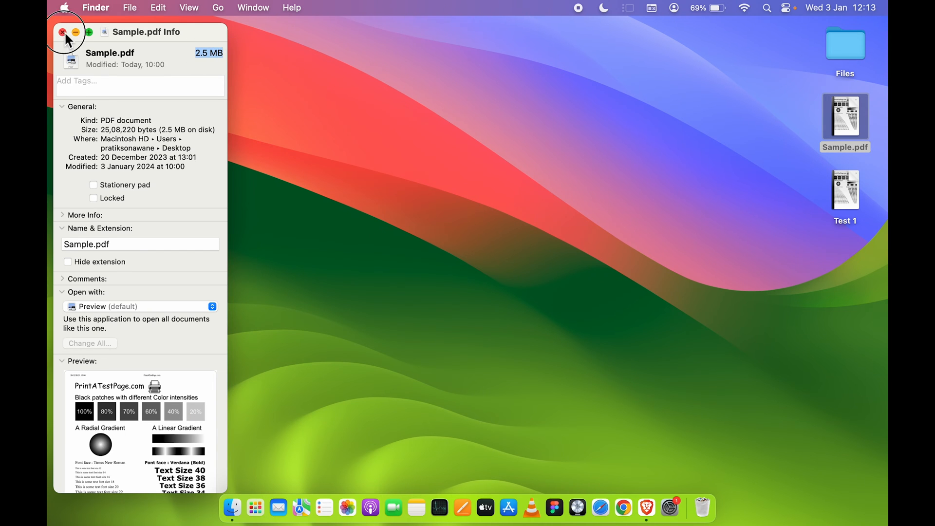
click(62, 31)
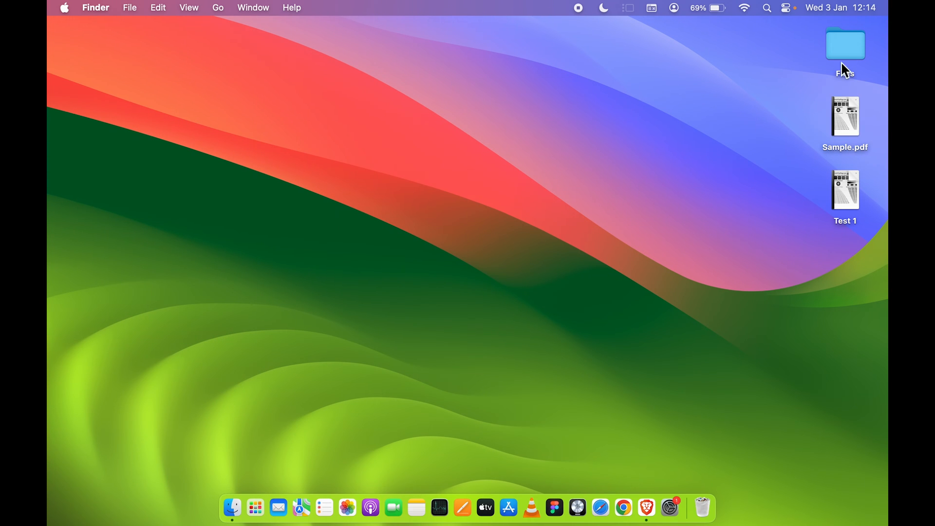
Step: Open Test 1 in Preview and scroll through its pages to review the reduced copy
click(844, 190)
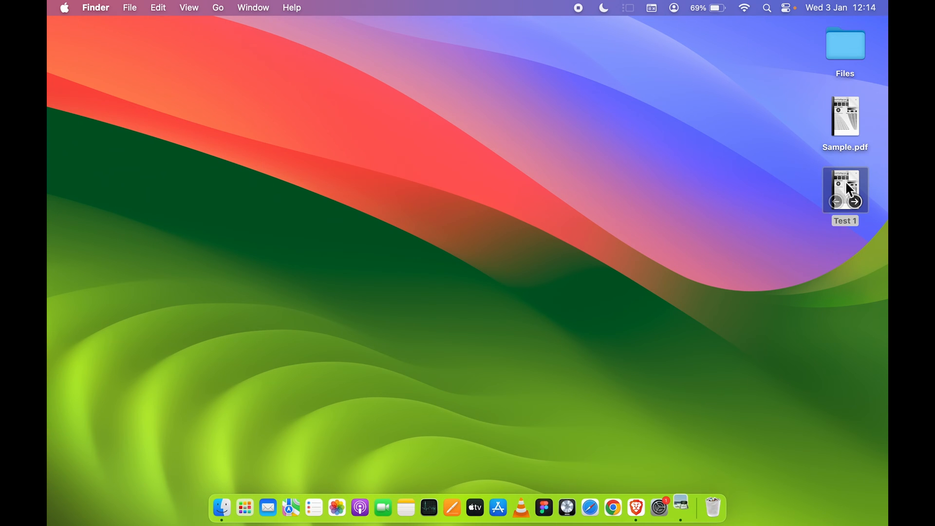
double_click(844, 190)
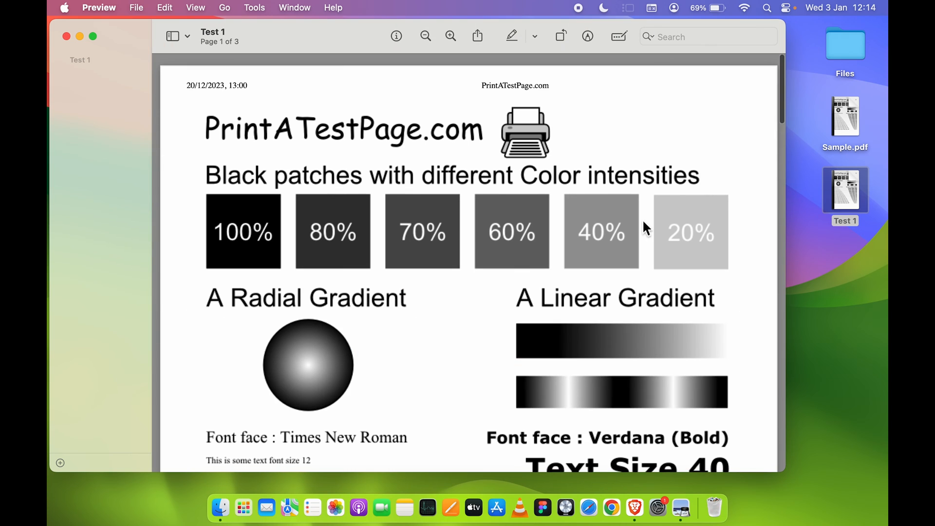
double_click(845, 113)
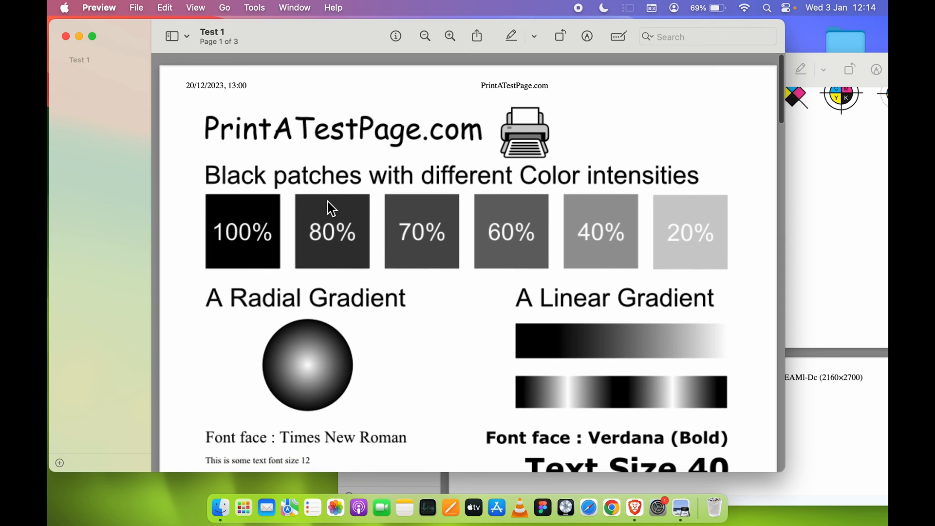
scroll(down, 3)
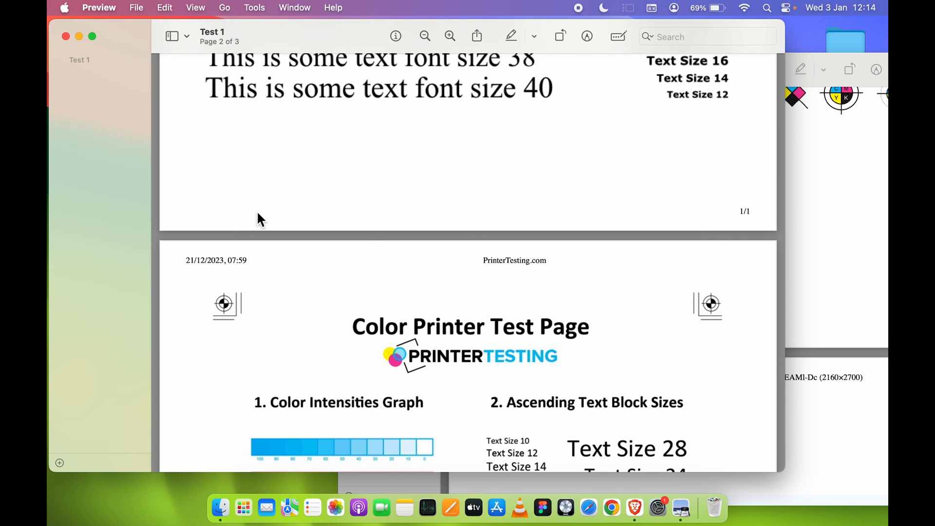
scroll(down, 3)
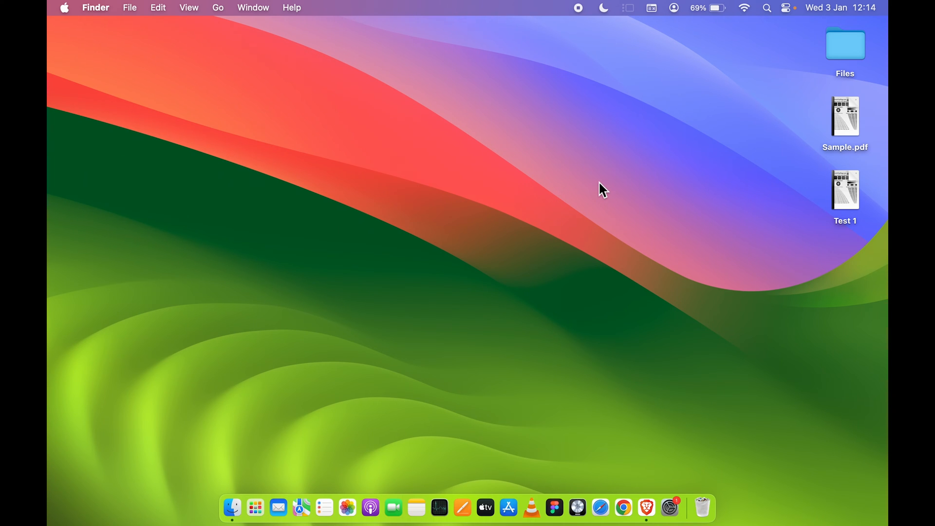
mouse_move(624, 236)
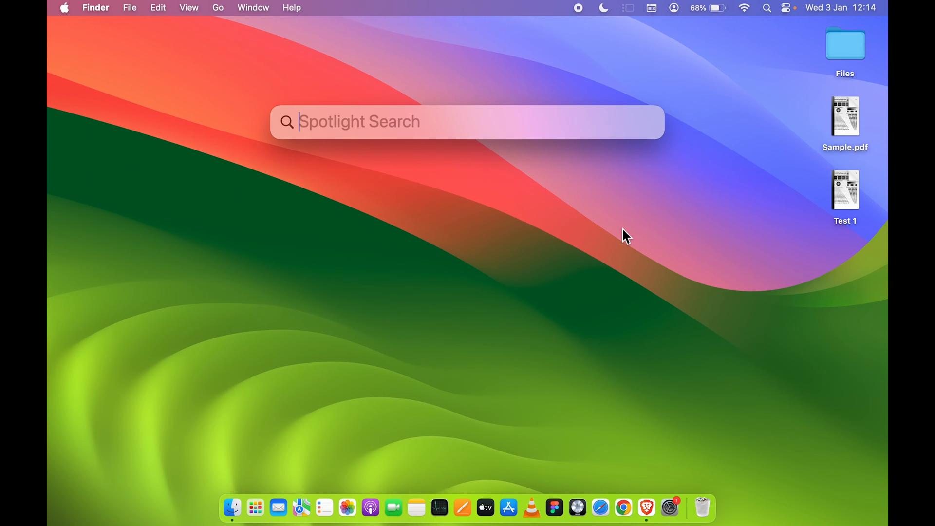
Step: Launch ColorSync Utility and go to its Filters list
text(colorSync Utility)
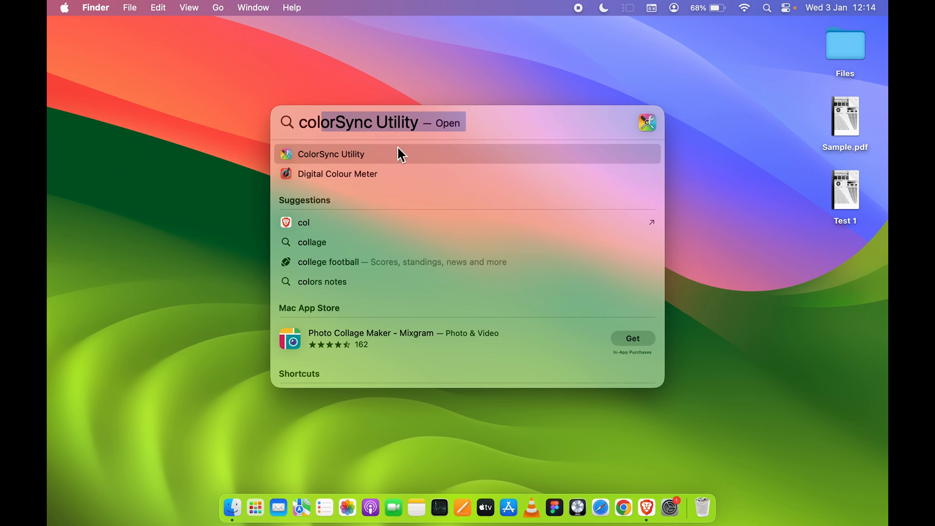
click(332, 154)
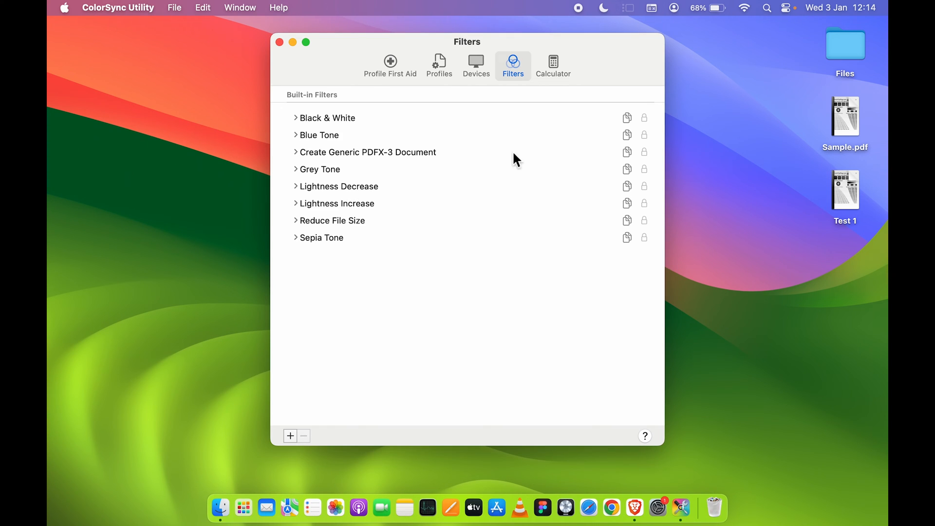
click(390, 65)
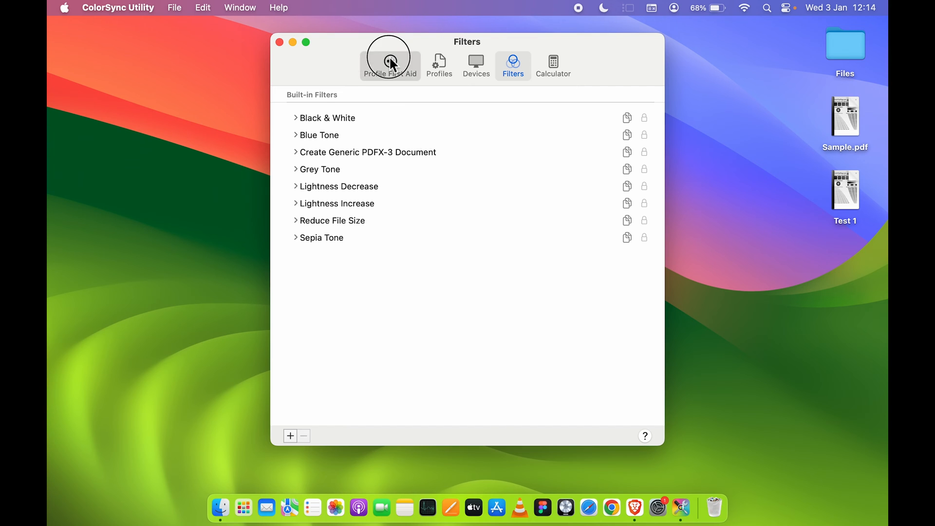
click(390, 63)
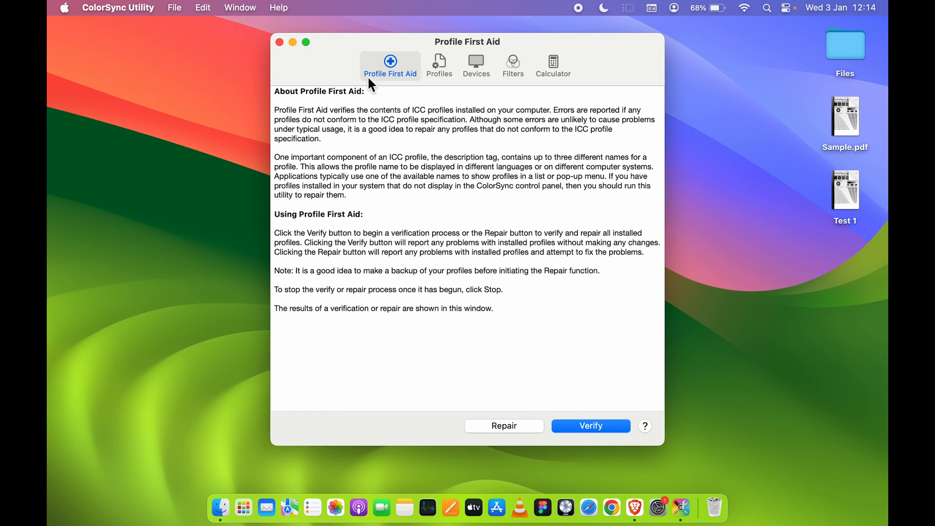
click(512, 65)
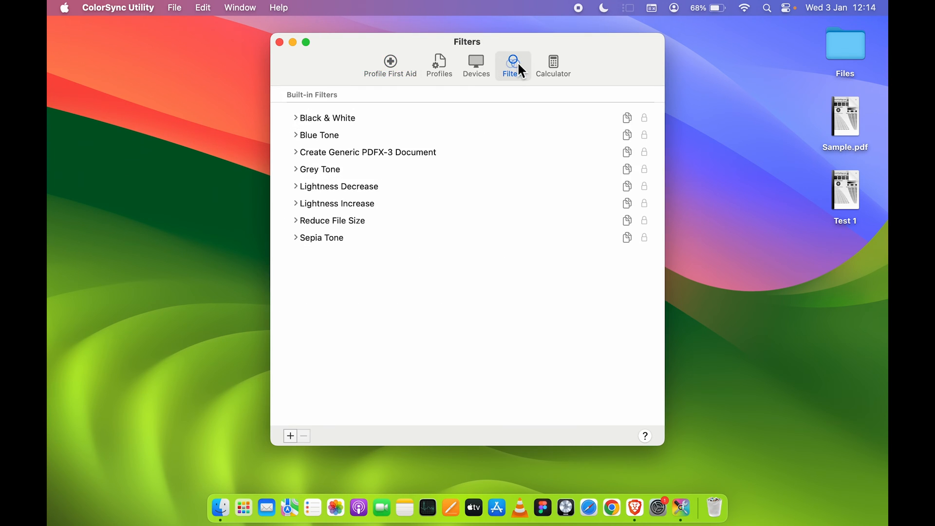
mouse_move(315, 115)
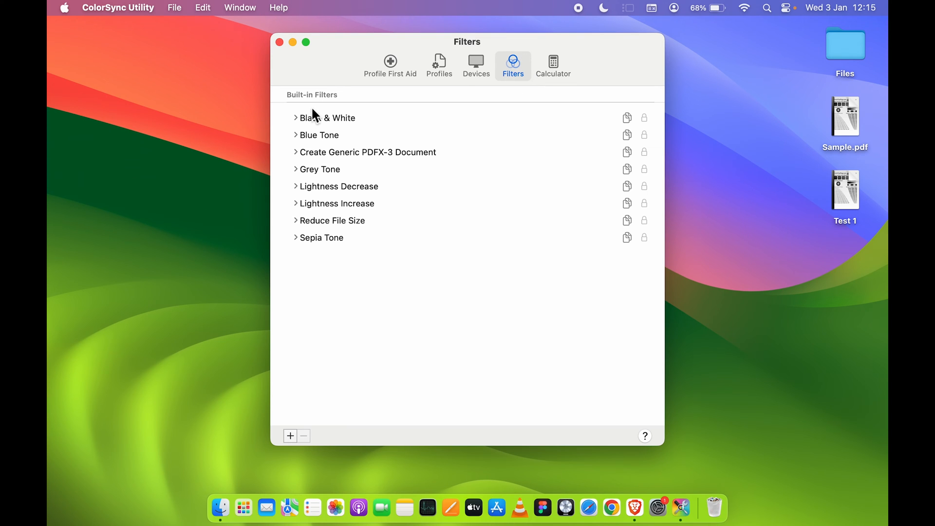
mouse_move(331, 248)
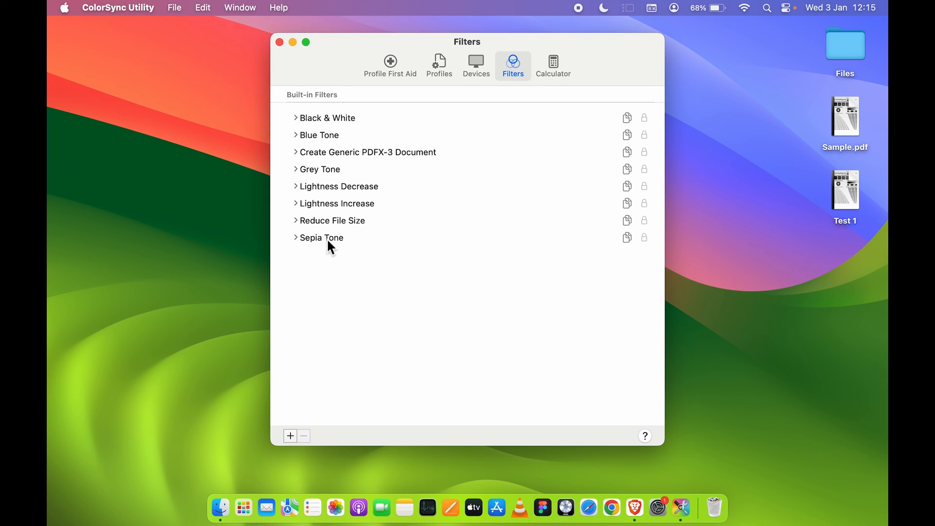
mouse_move(337, 331)
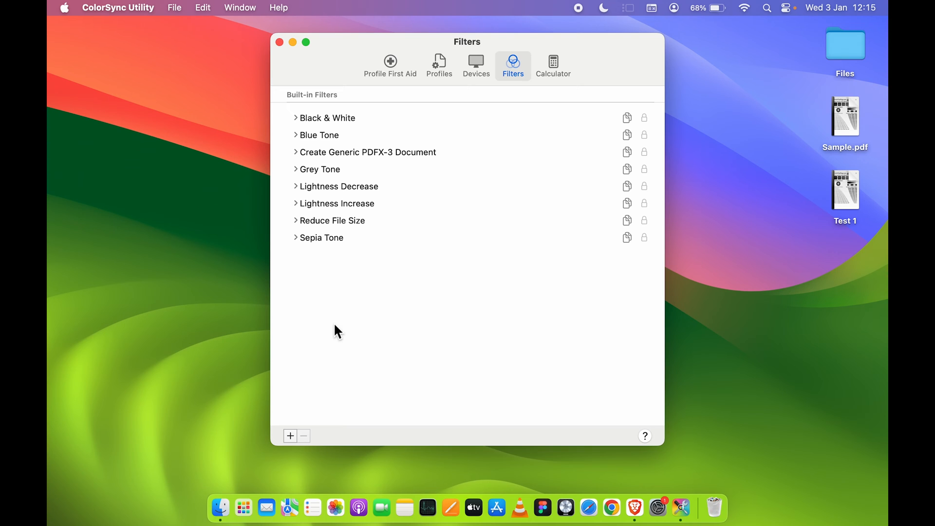
mouse_move(340, 143)
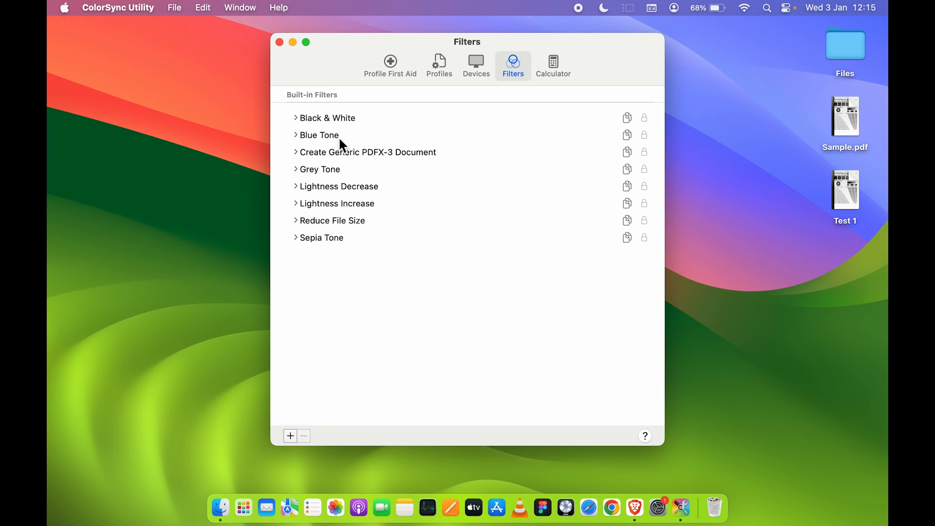
mouse_move(326, 327)
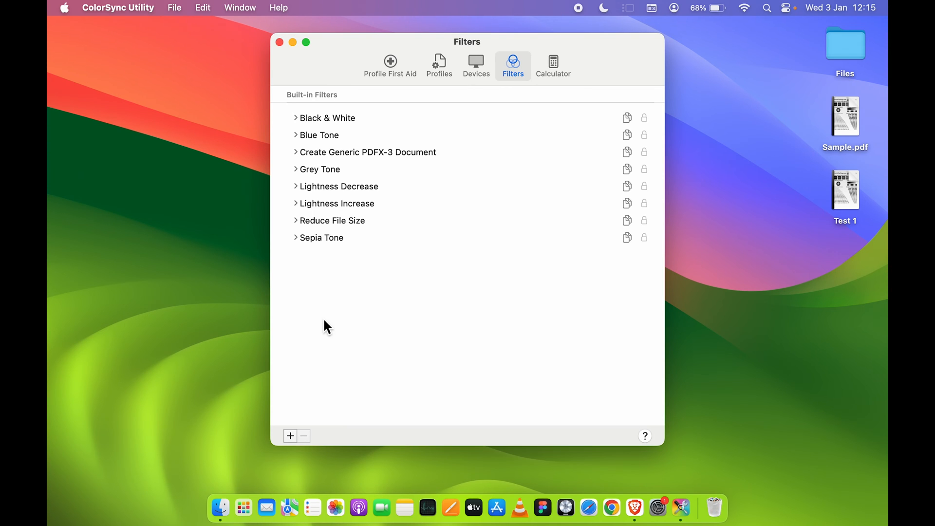
mouse_move(345, 230)
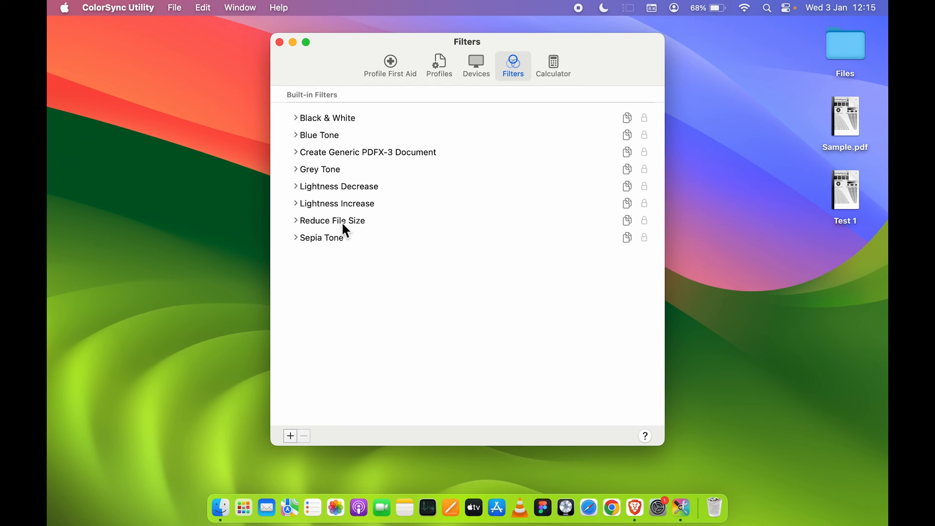
mouse_move(339, 335)
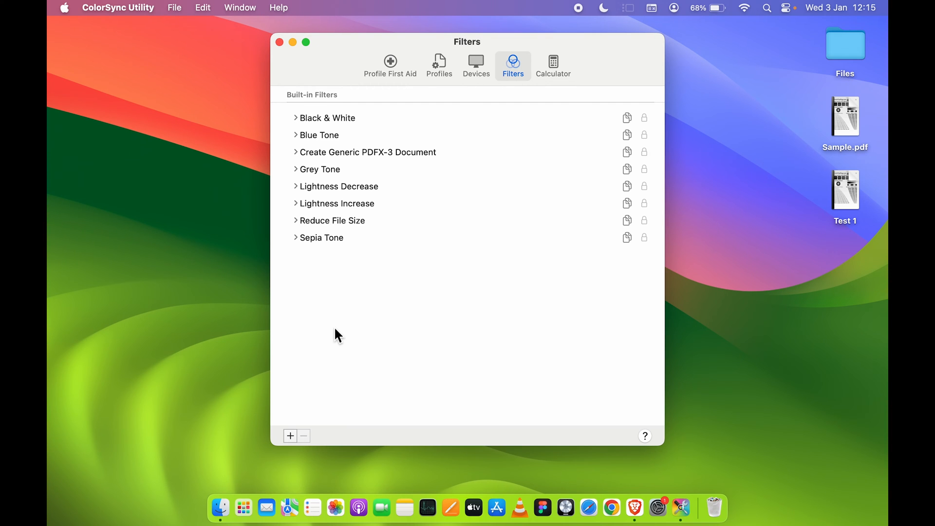
mouse_move(357, 313)
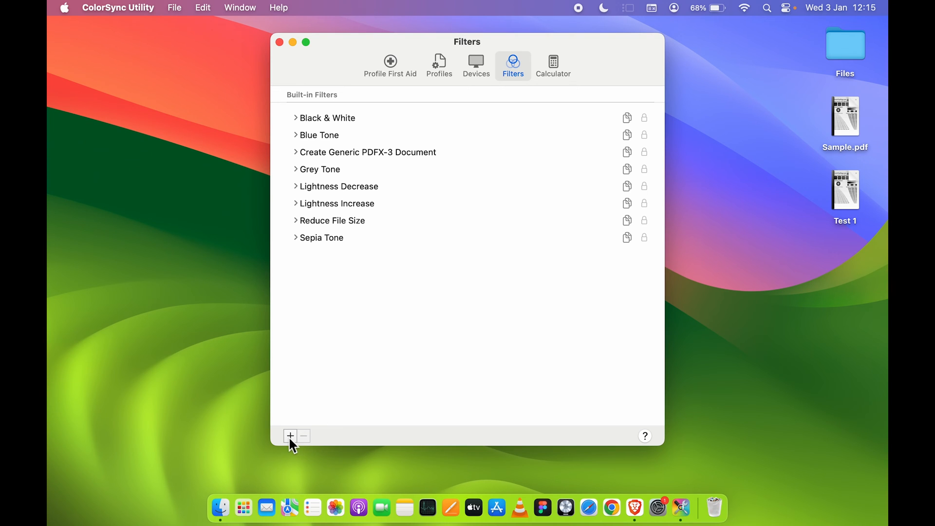
Step: Add a custom filter named 'Compress PDF good quality'
click(290, 436)
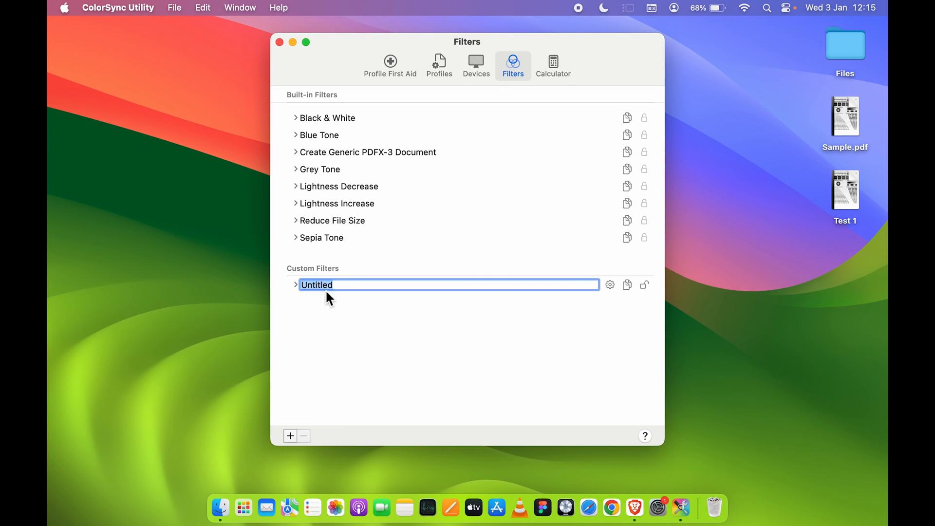
text(C)
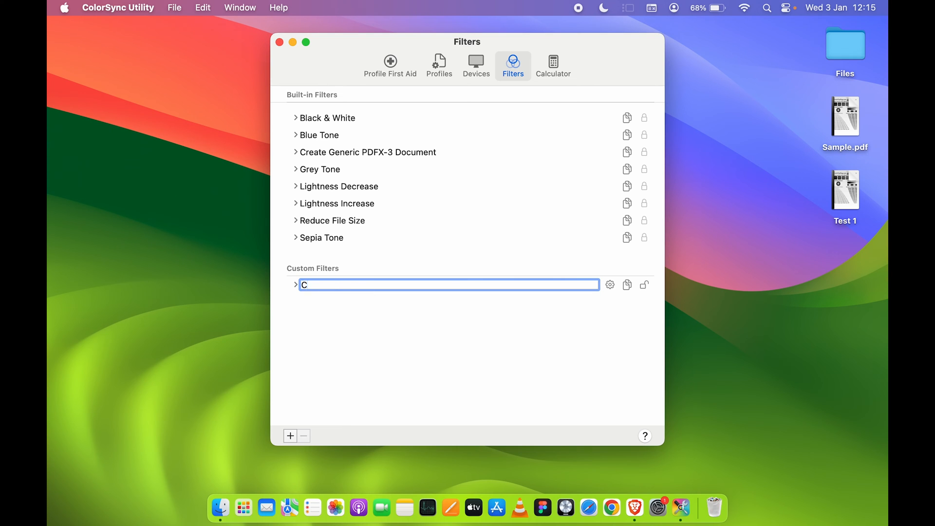
text(ompress)
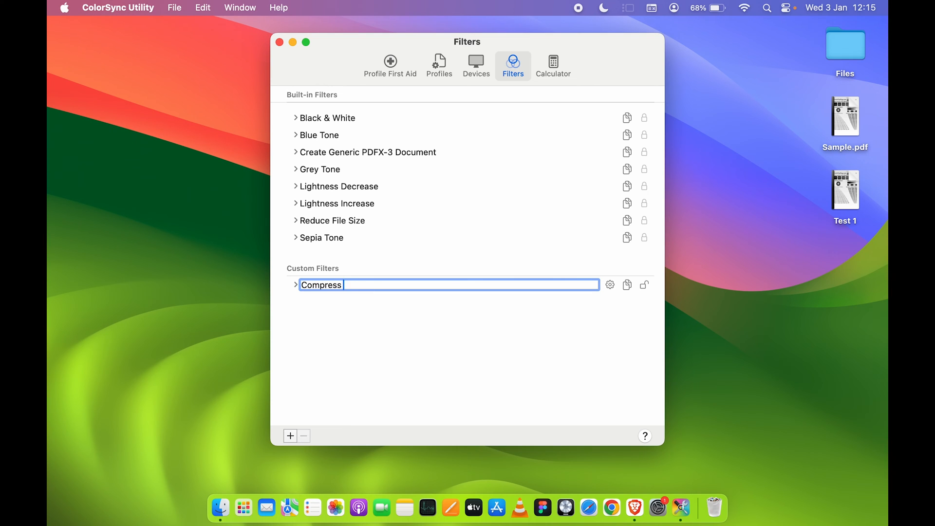
text(PDF good quality)
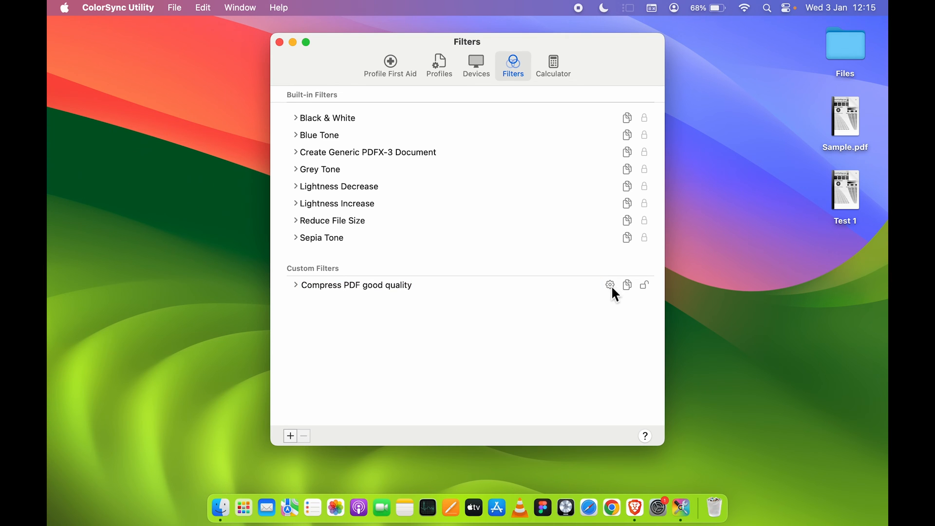
Step: Give the filter an Image Compression step in JPEG mode with quality about three quarters
click(610, 285)
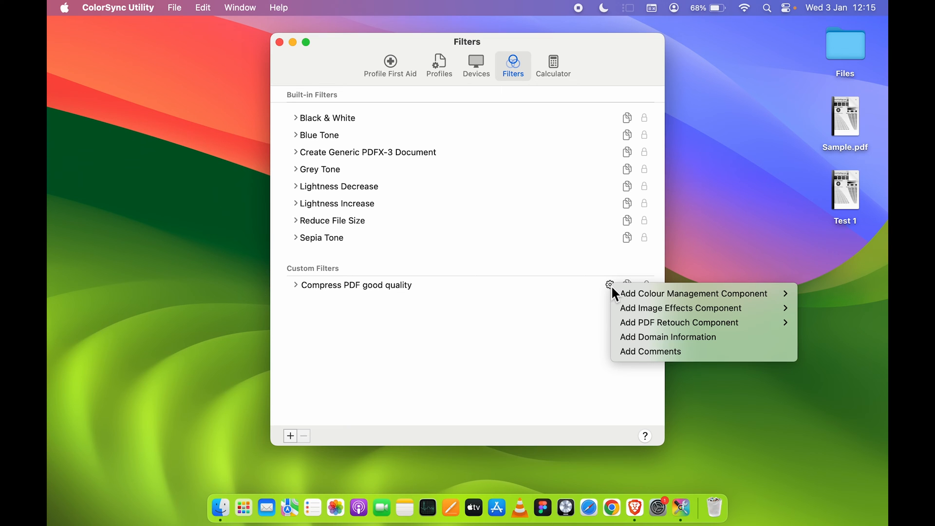
mouse_move(680, 308)
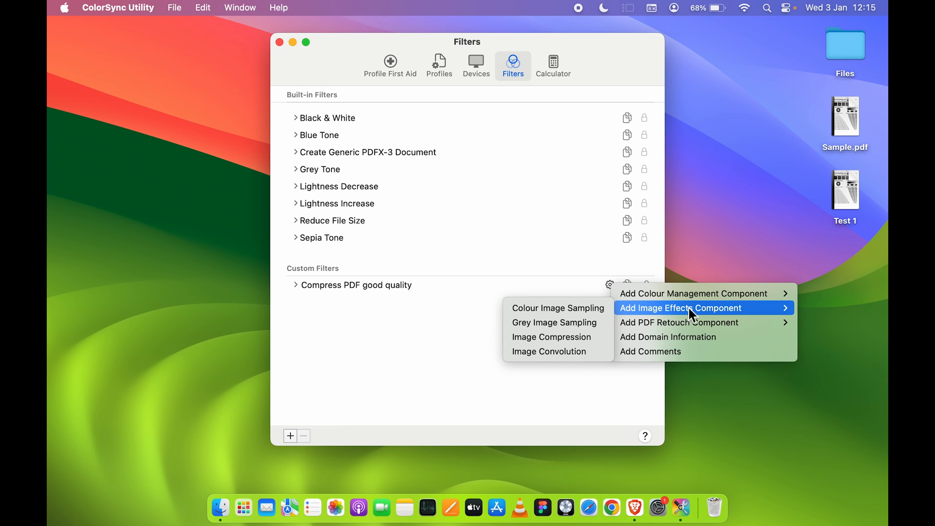
mouse_move(550, 337)
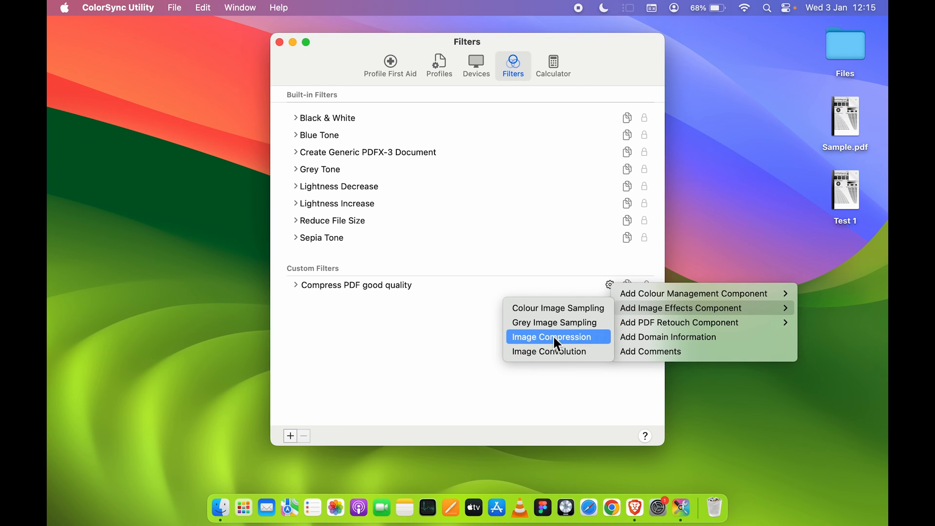
click(551, 336)
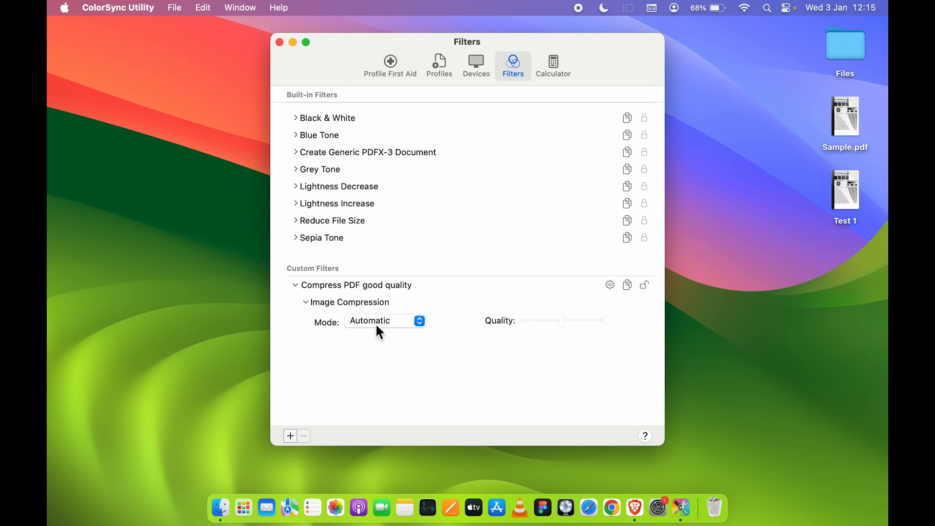
mouse_move(351, 341)
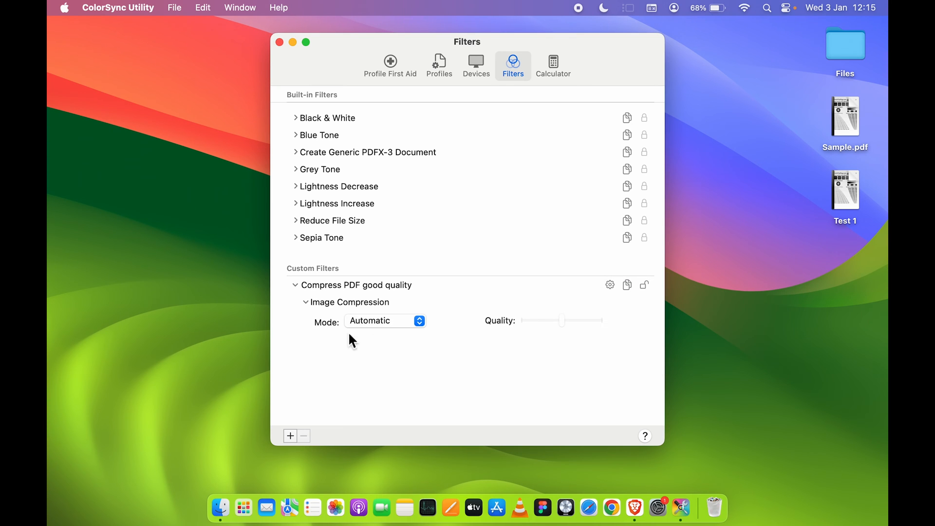
click(383, 321)
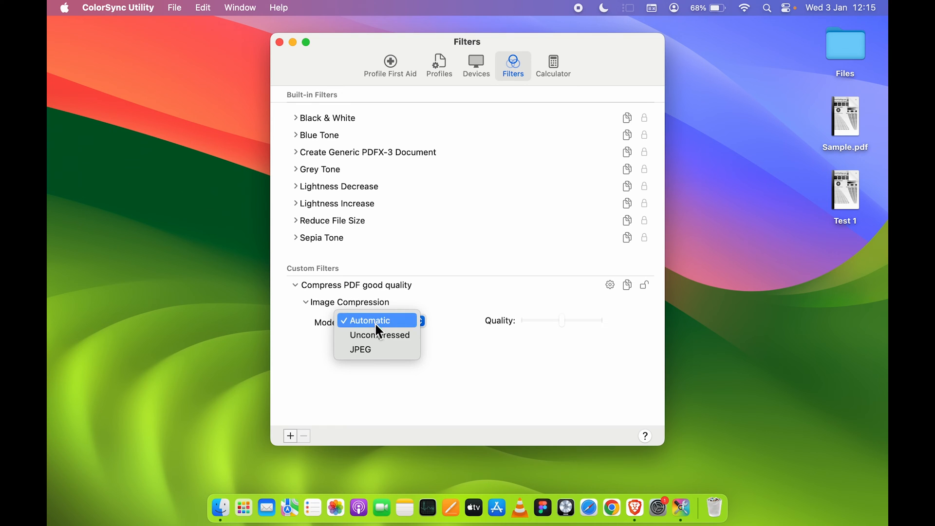
mouse_move(361, 349)
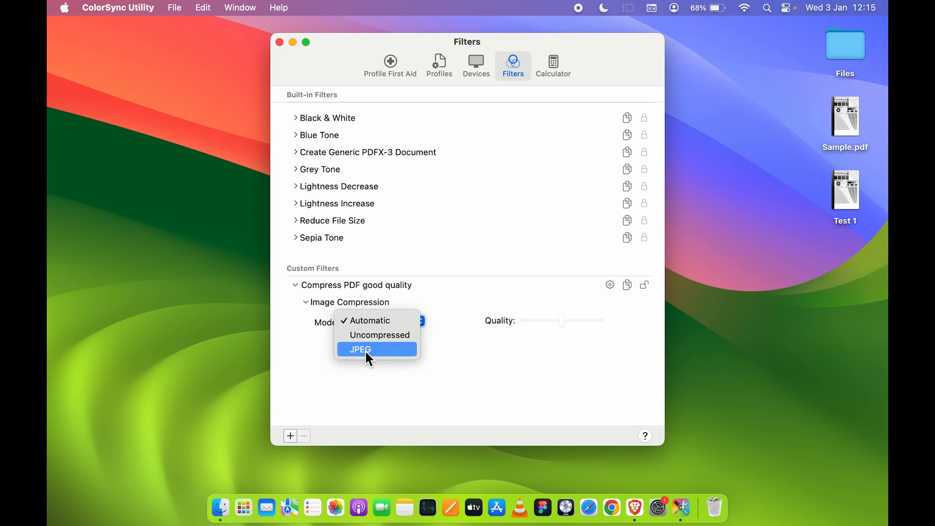
click(359, 350)
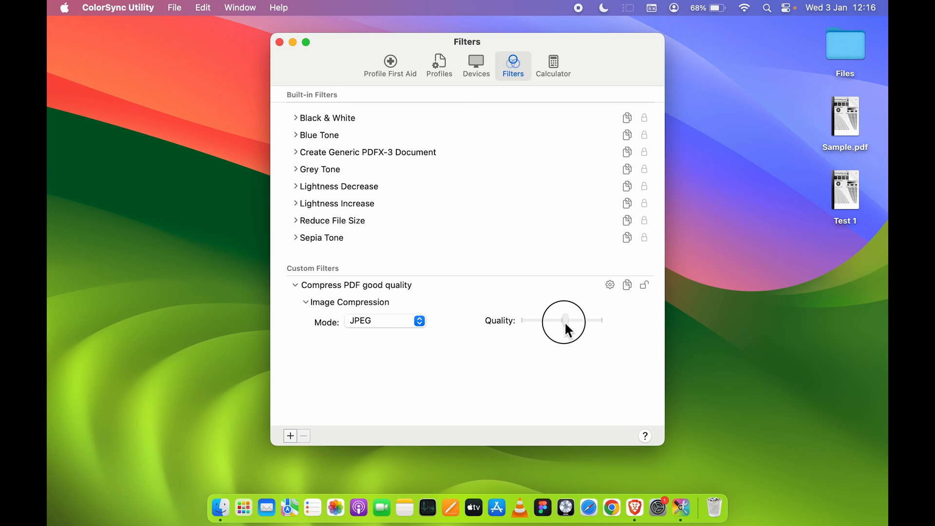
drag(564, 320, 581, 321)
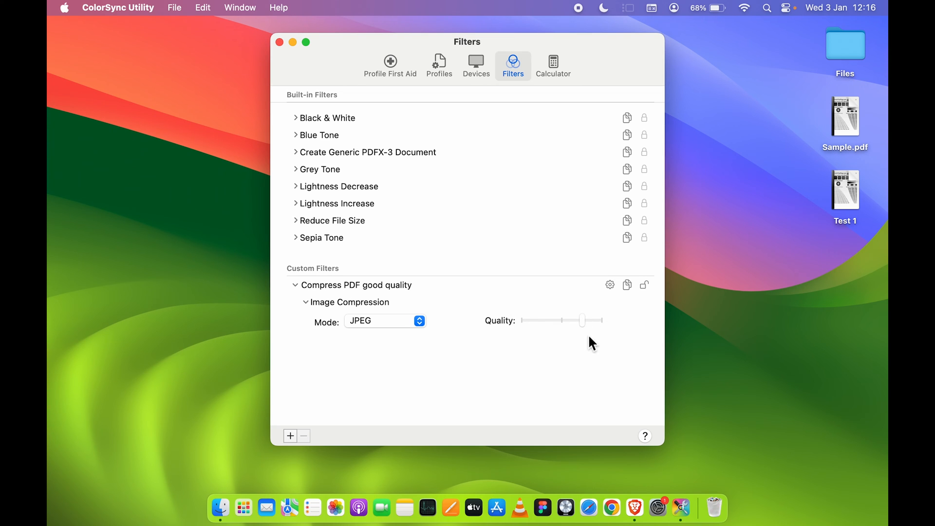
mouse_move(584, 347)
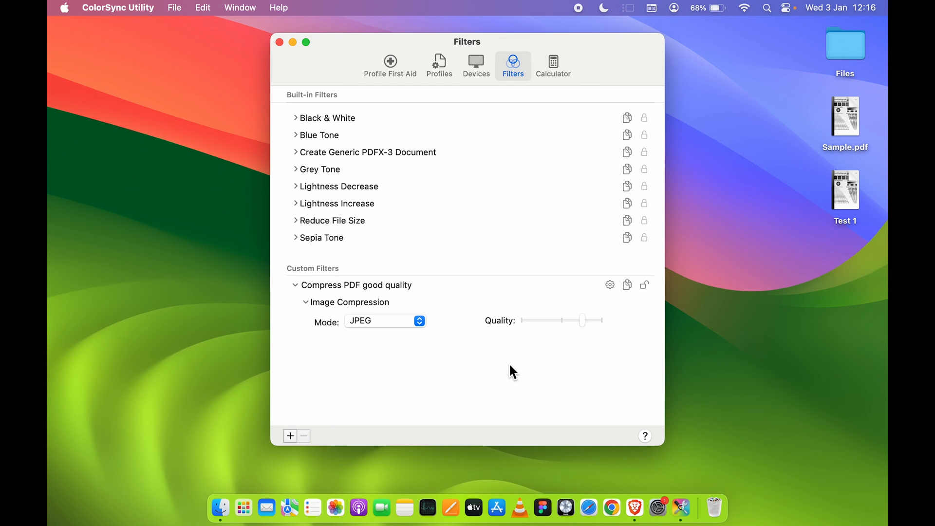
Step: Close ColorSync, reopen Sample.pdf in Preview and start an export named Test 2
click(278, 42)
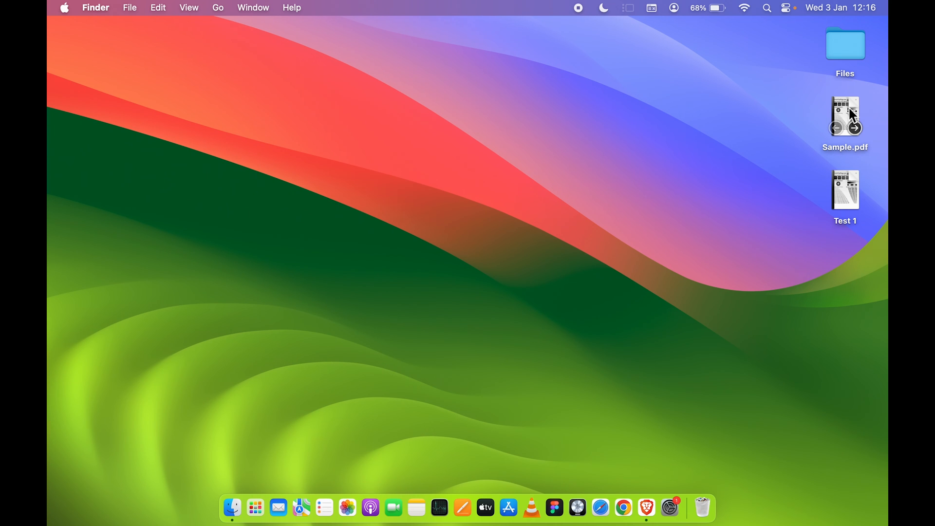
mouse_move(850, 118)
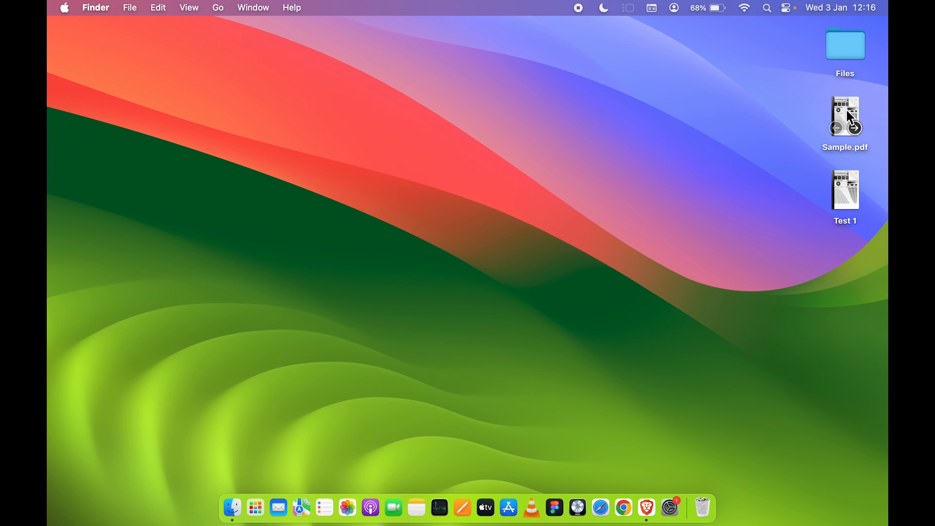
double_click(845, 116)
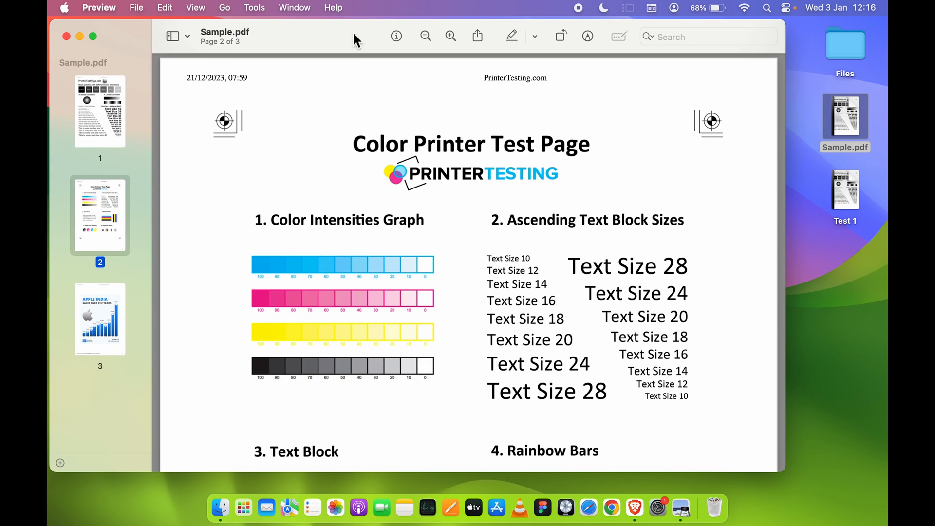
mouse_move(137, 7)
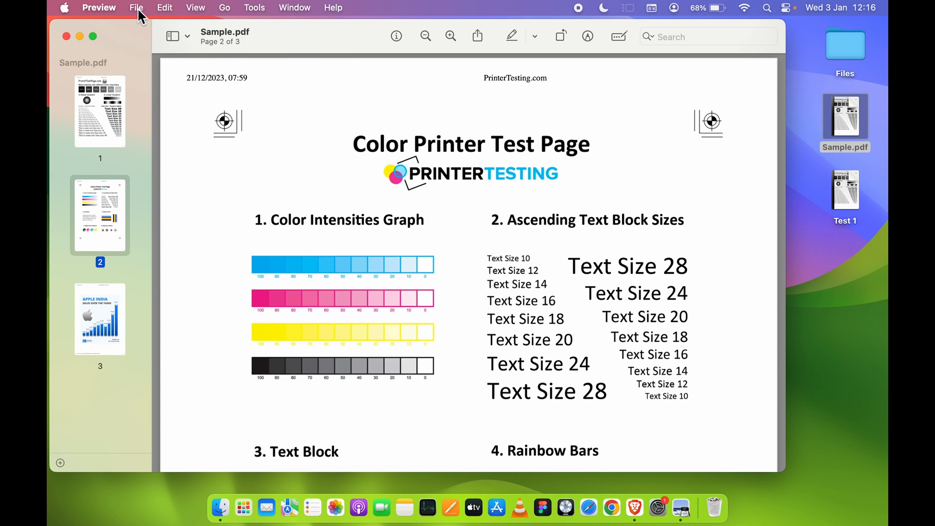
click(137, 7)
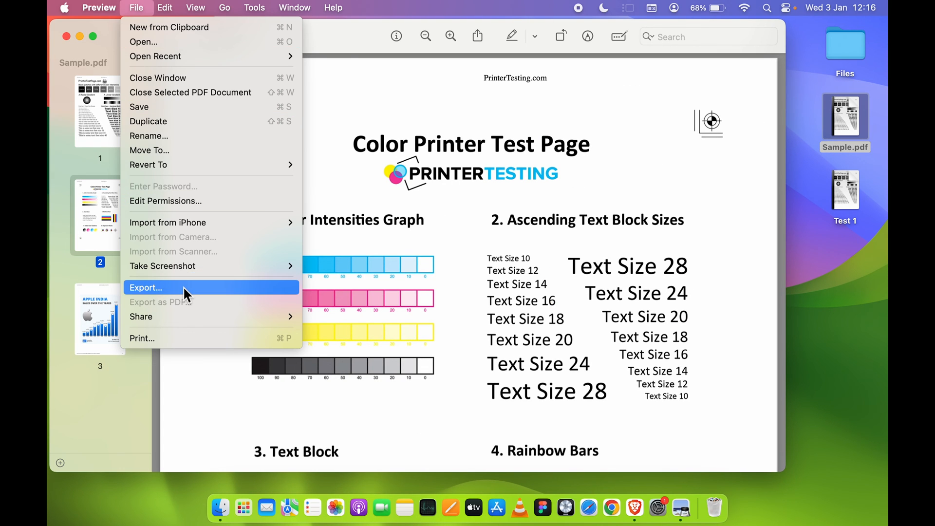
click(145, 288)
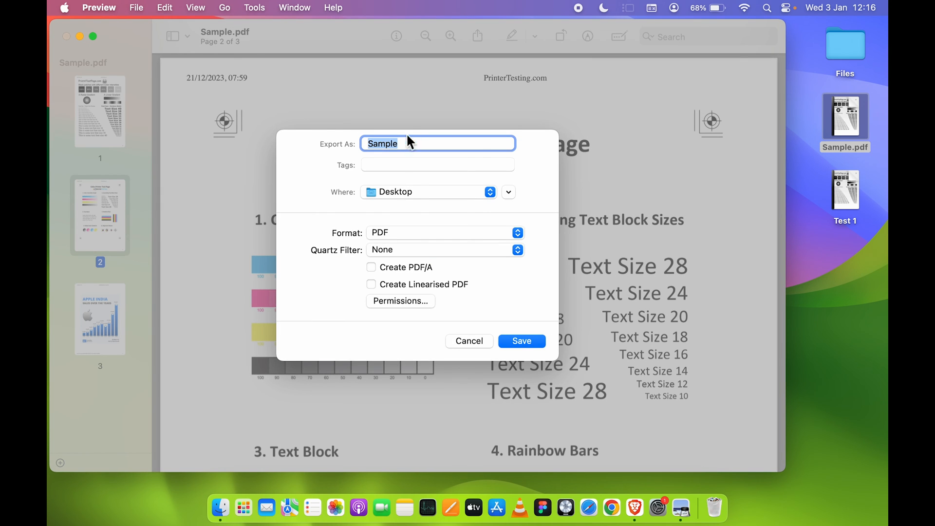
text(Test)
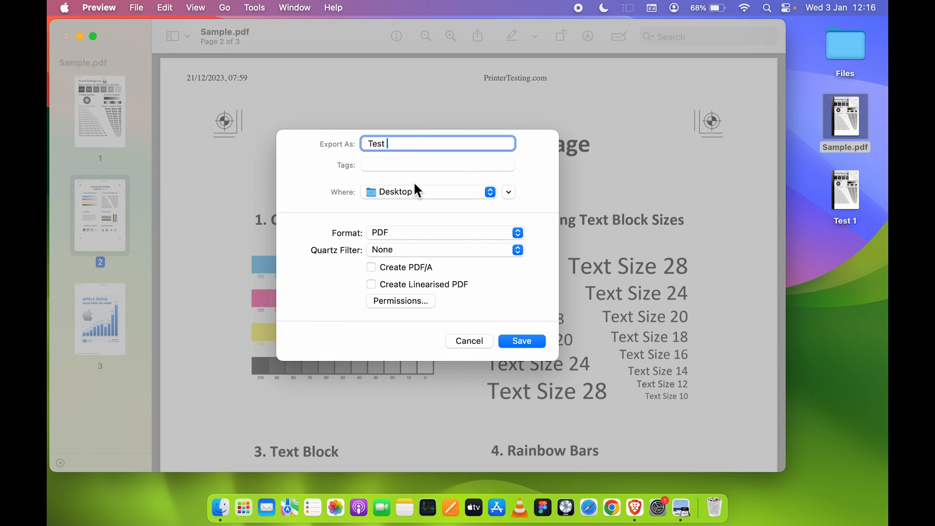
text(2)
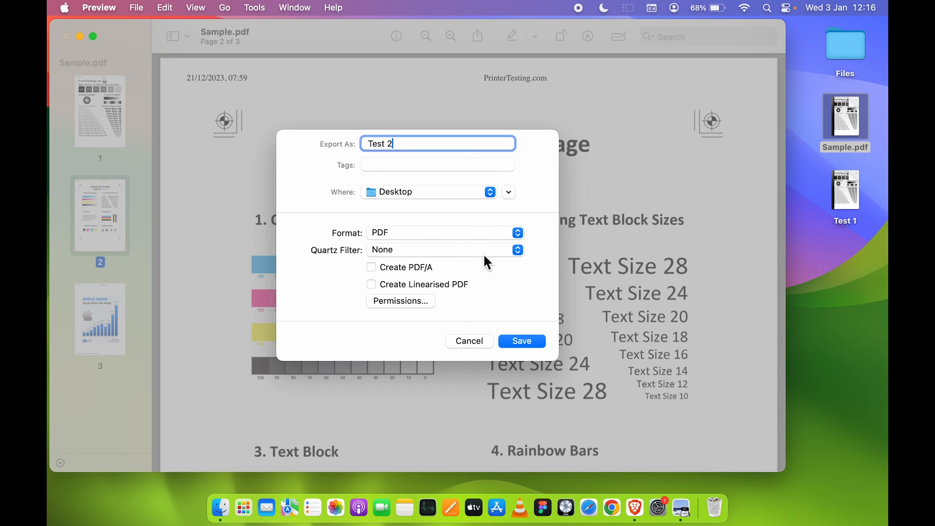
Step: Apply the Compress PDF good quality Quartz filter and save Test 2 to the desktop
click(516, 249)
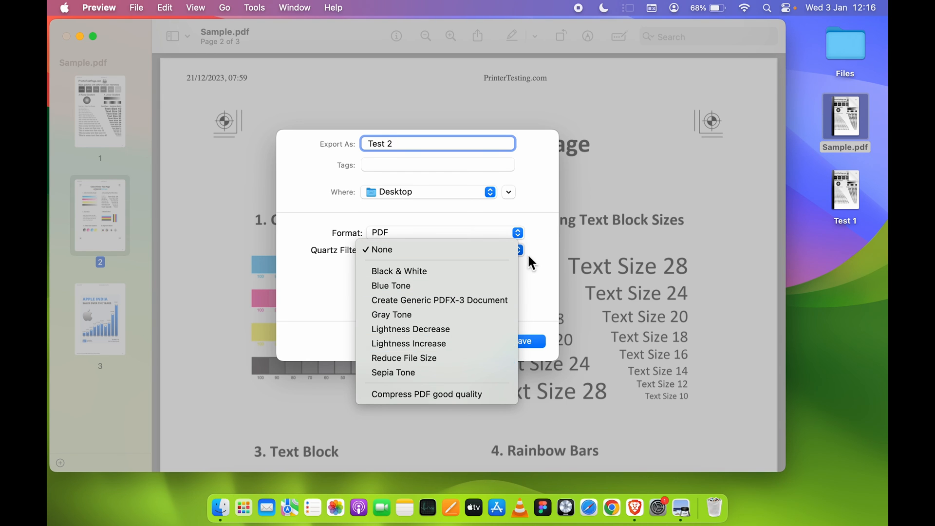
click(381, 250)
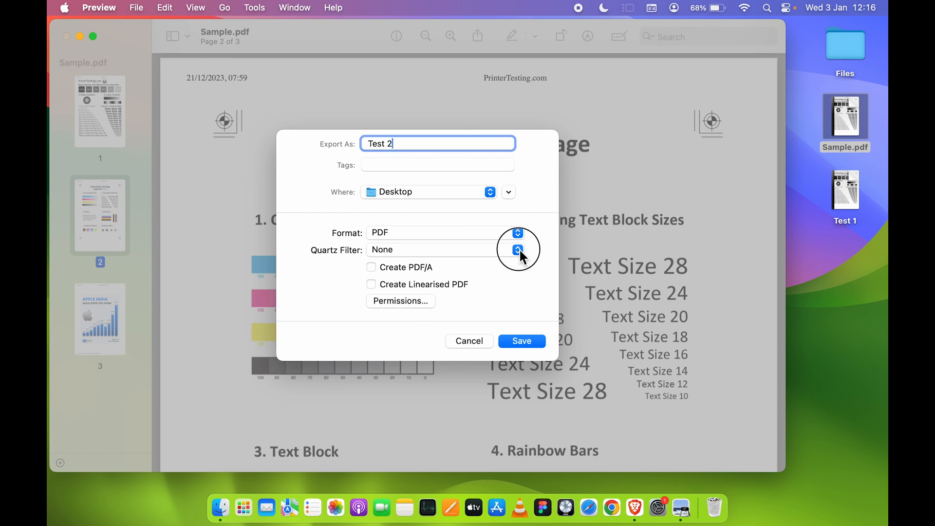
click(516, 249)
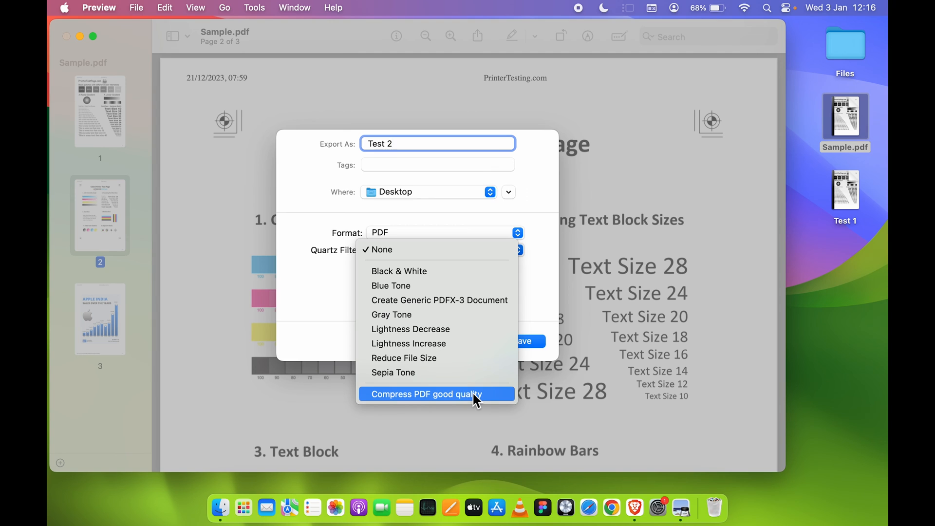
click(424, 394)
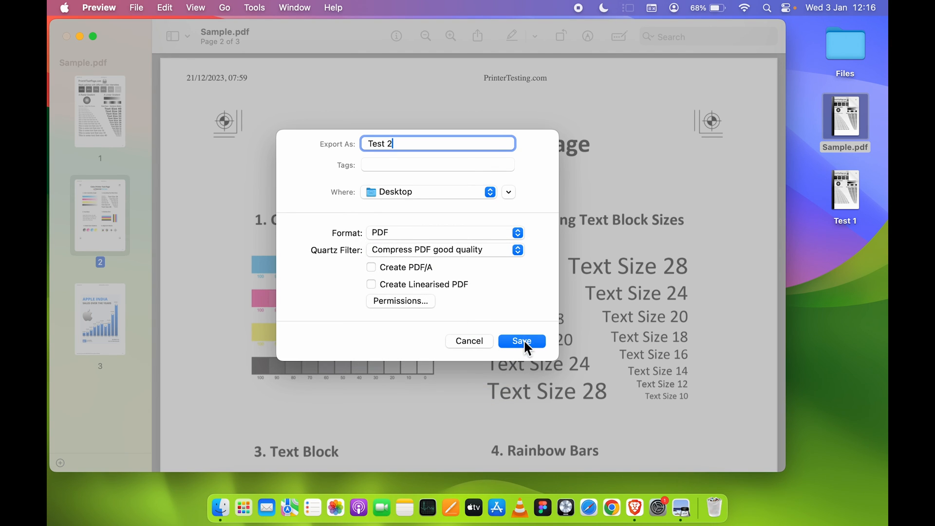
click(520, 341)
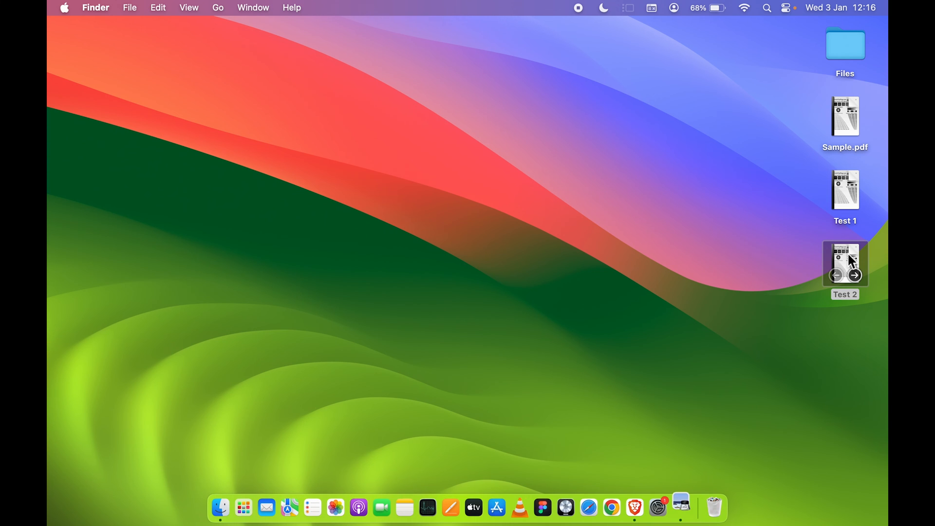
double_click(845, 264)
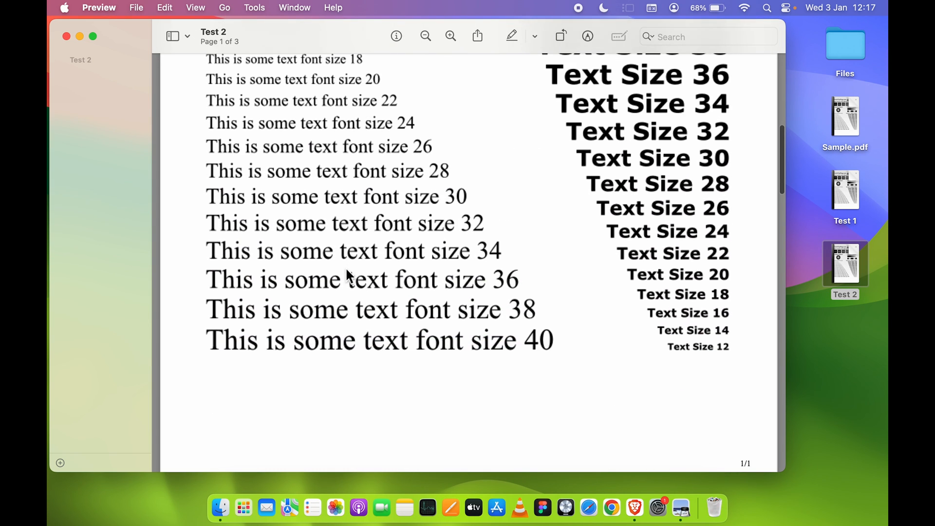
scroll(down, 3)
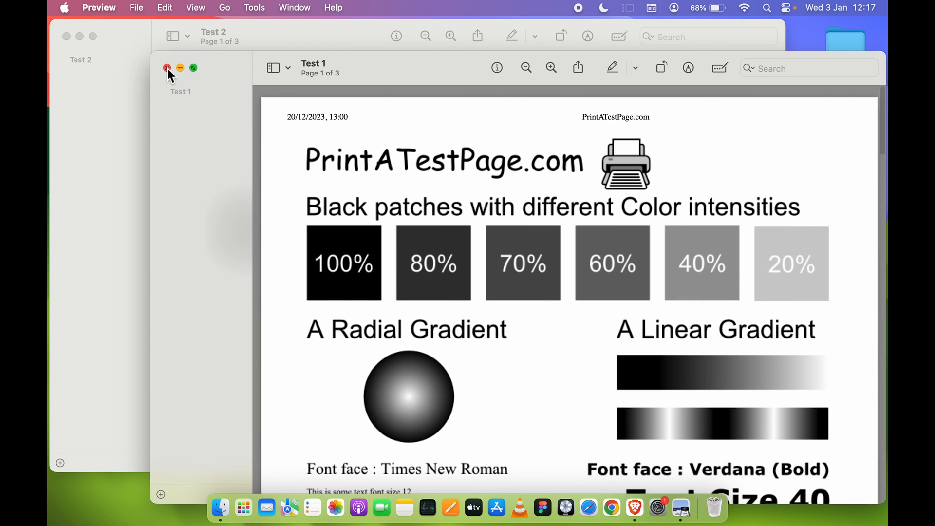
click(167, 68)
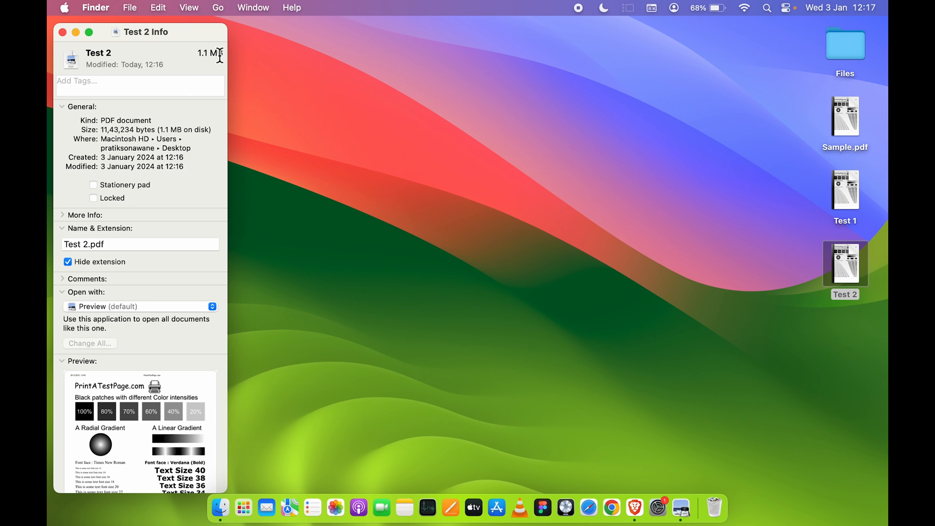
drag(146, 31, 357, 39)
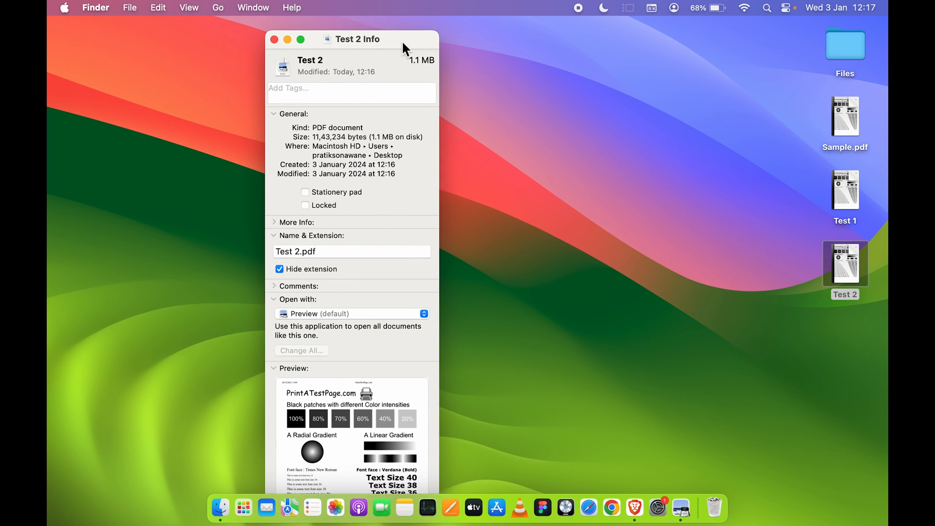
mouse_move(282, 64)
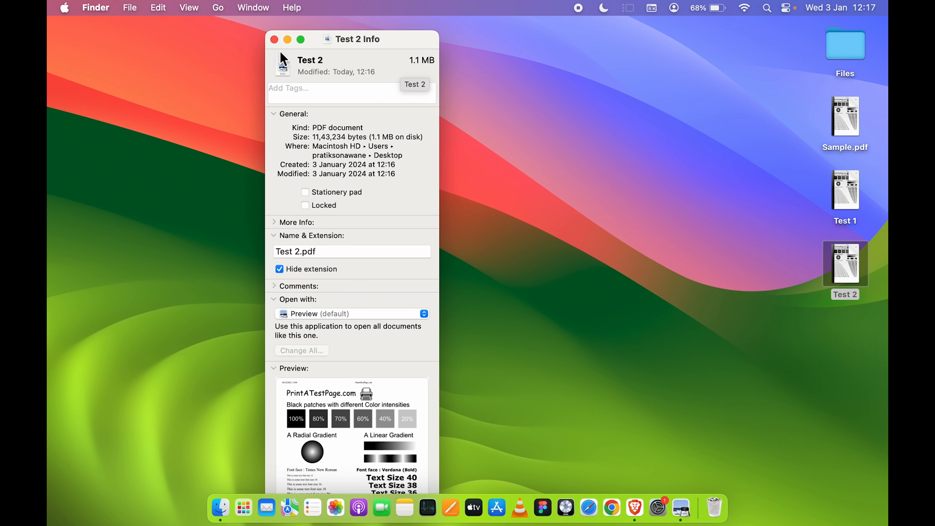
click(274, 39)
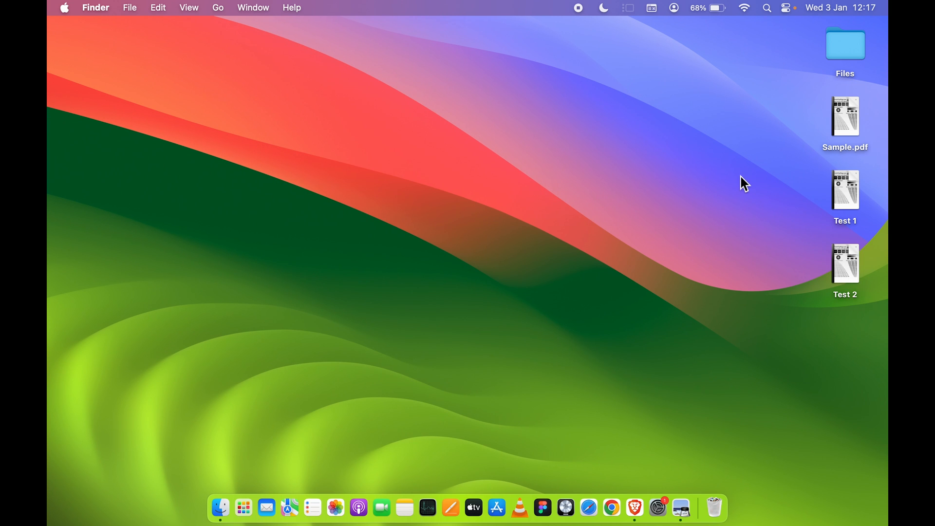
mouse_move(654, 289)
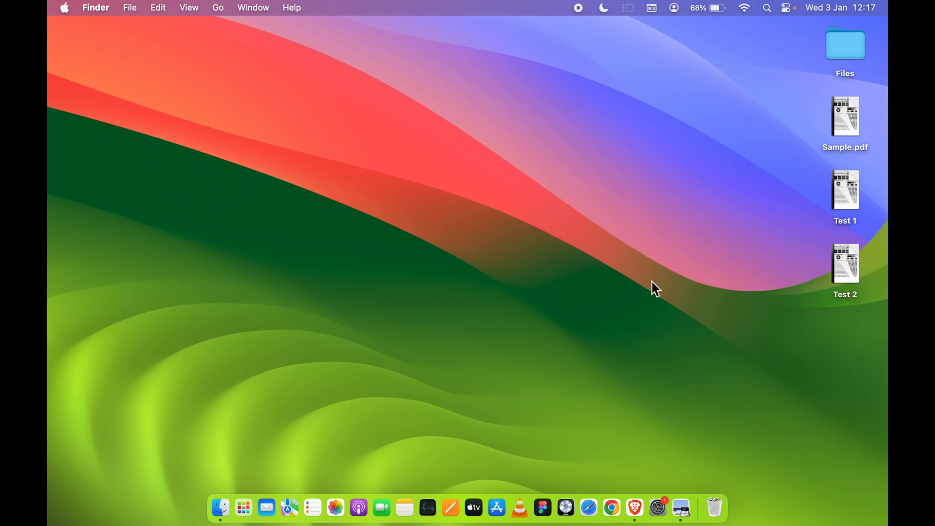
mouse_move(809, 269)
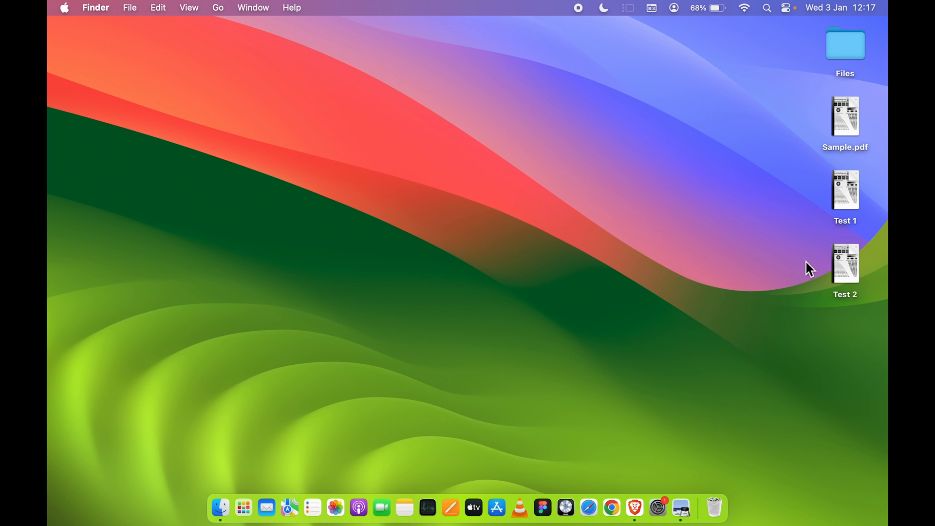